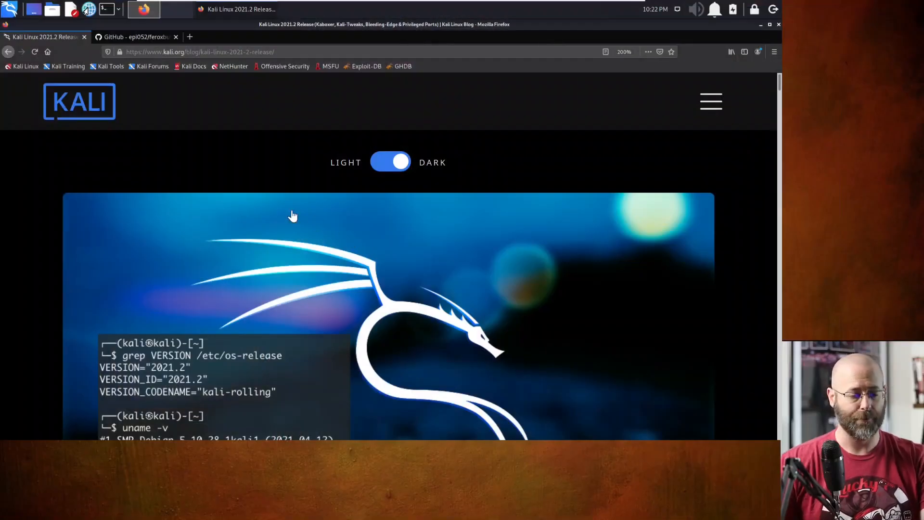
{"action": "mouse_move", "coordinate": [271, 166]}
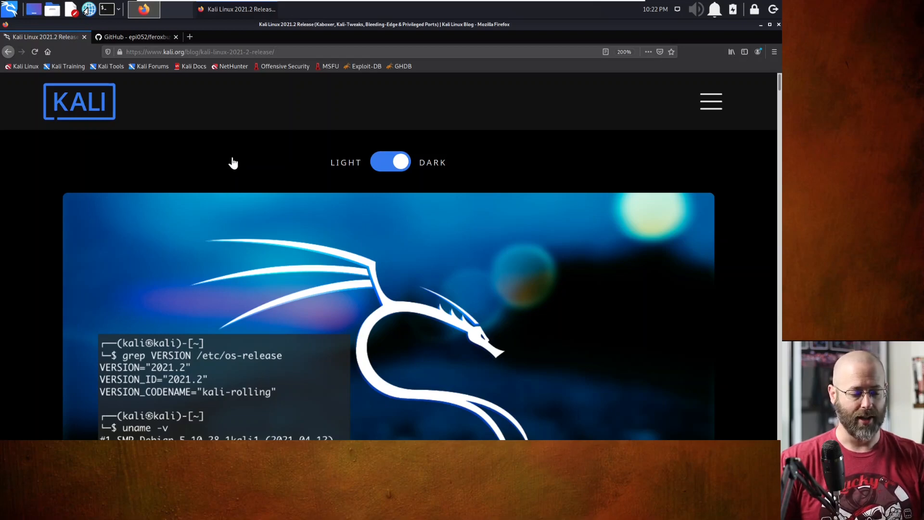
Scroll to the post title, highlight 'Linux 2021.2', and continue to the changelog summary.
{"action": "scroll", "scroll_direction": "down", "scroll_amount": 3}
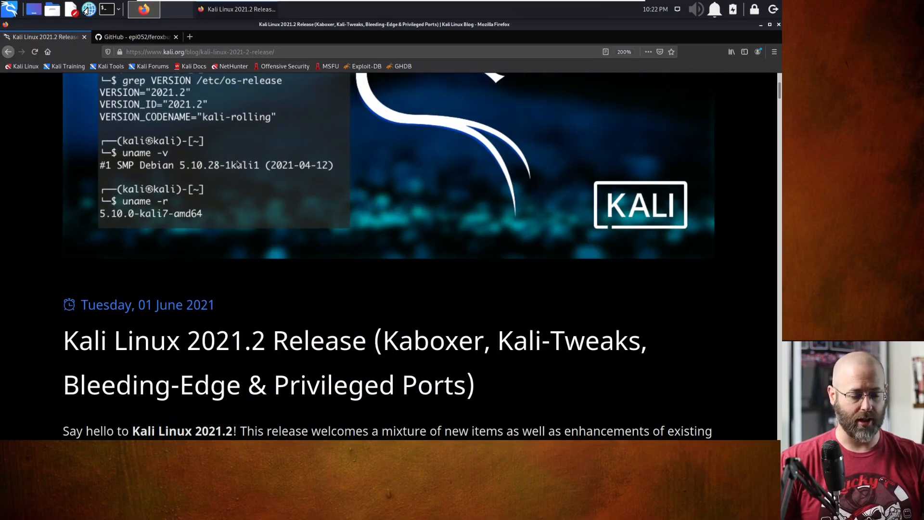
{"action": "scroll", "scroll_direction": "down", "scroll_amount": 3}
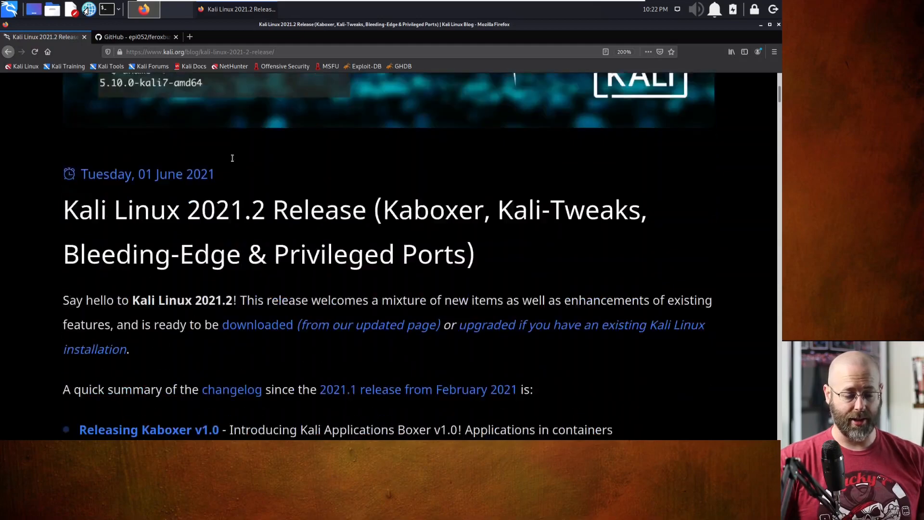
{"action": "scroll", "scroll_direction": "down", "scroll_amount": 3}
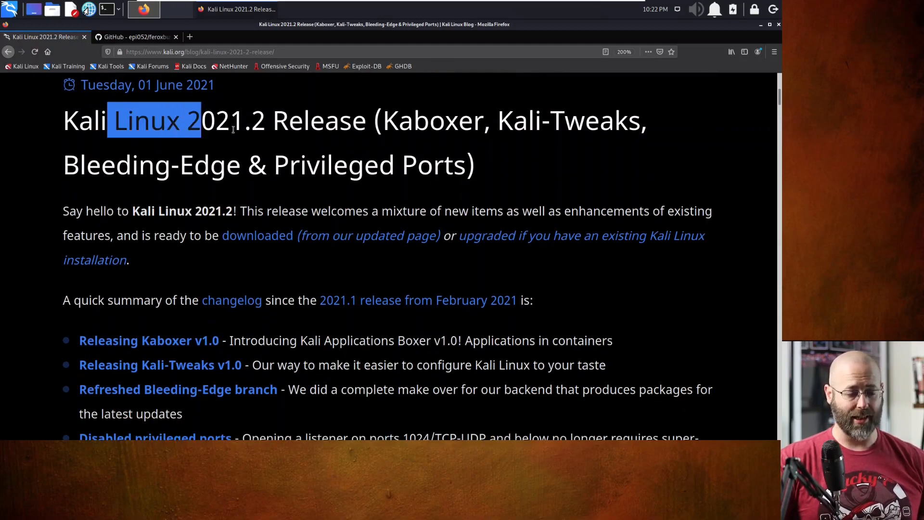
{"action": "left_click_drag", "start_coordinate": [200, 121], "coordinate": [265, 120]}
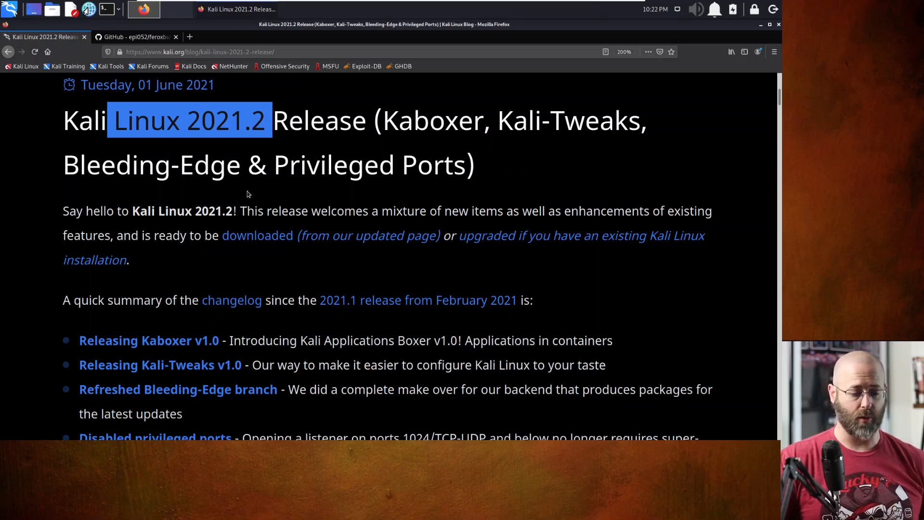
{"action": "scroll", "scroll_direction": "down", "scroll_amount": 3}
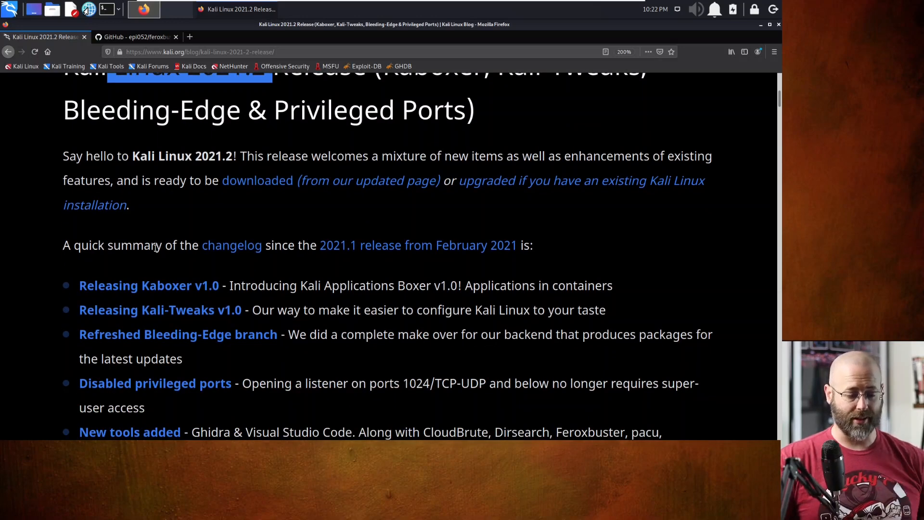
{"action": "scroll", "scroll_direction": "down", "scroll_amount": 3}
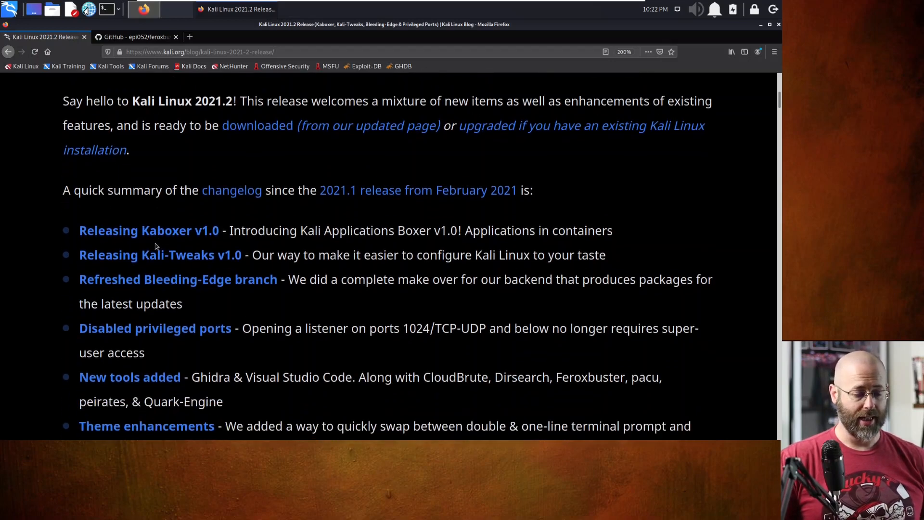
{"action": "scroll", "scroll_direction": "down", "scroll_amount": 3}
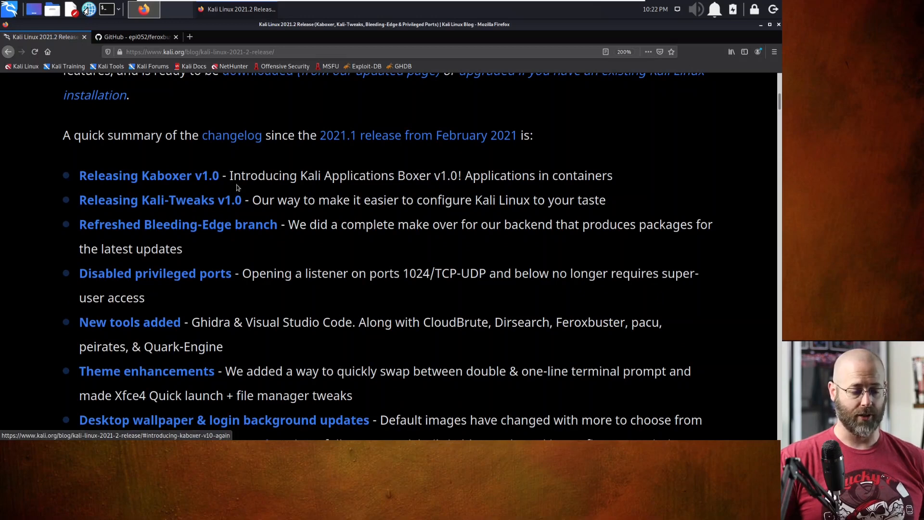
{"action": "scroll", "scroll_direction": "down", "scroll_amount": 3}
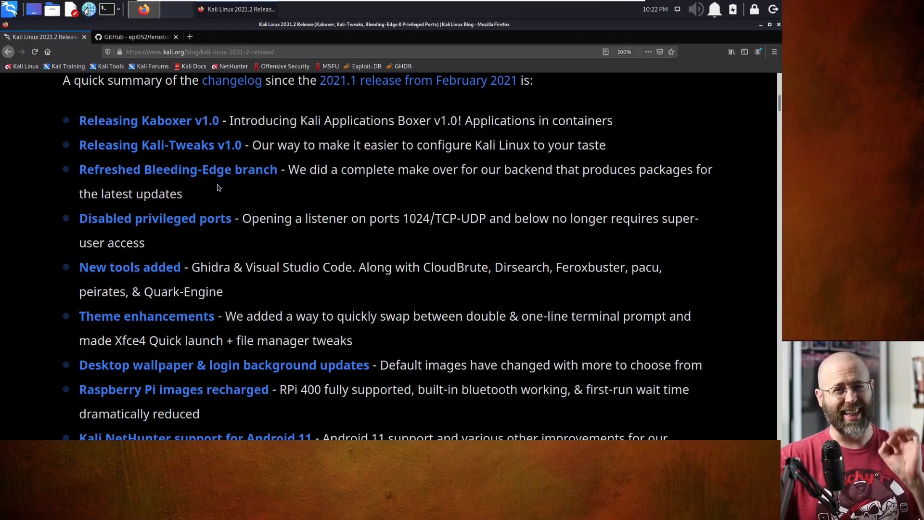
{"action": "mouse_move", "coordinate": [278, 138]}
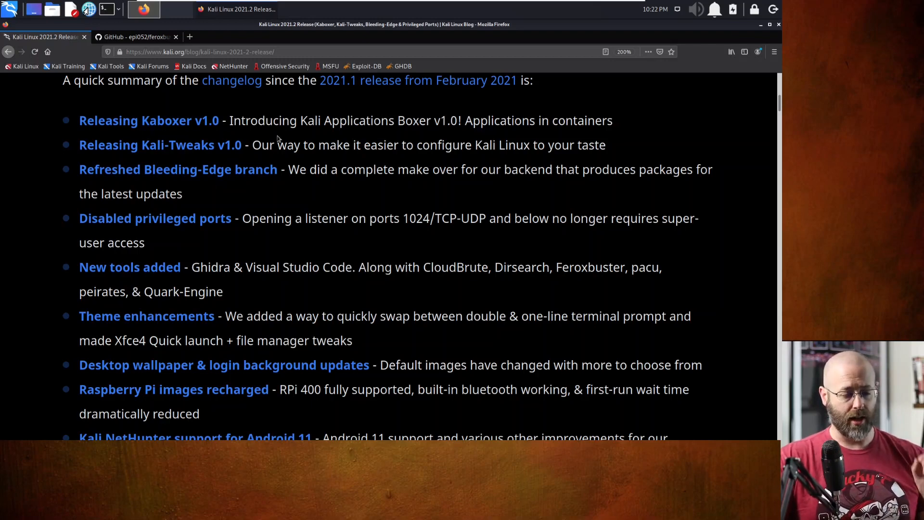
{"action": "mouse_move", "coordinate": [417, 133]}
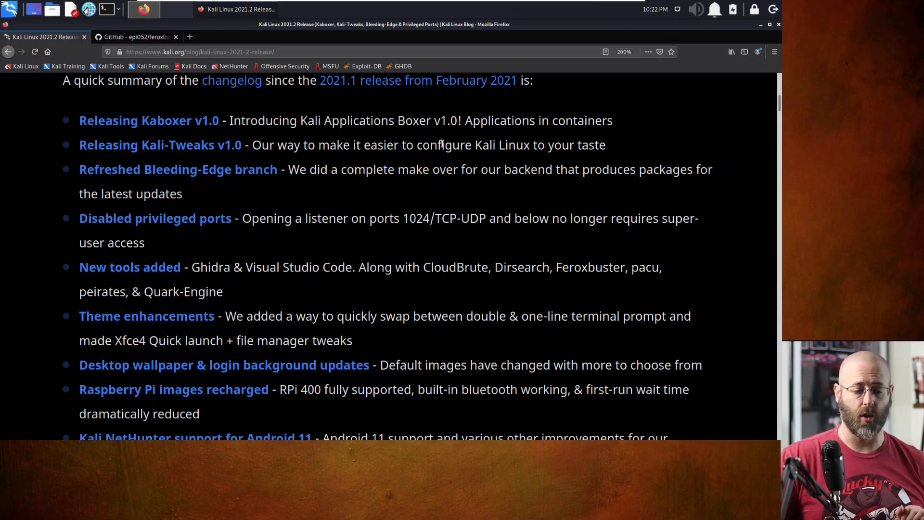
{"action": "mouse_move", "coordinate": [438, 138]}
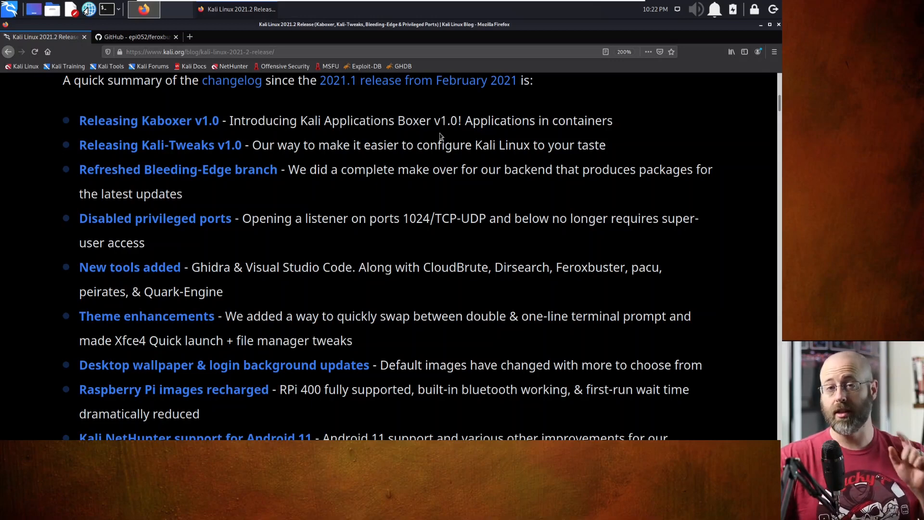
{"action": "mouse_move", "coordinate": [170, 152]}
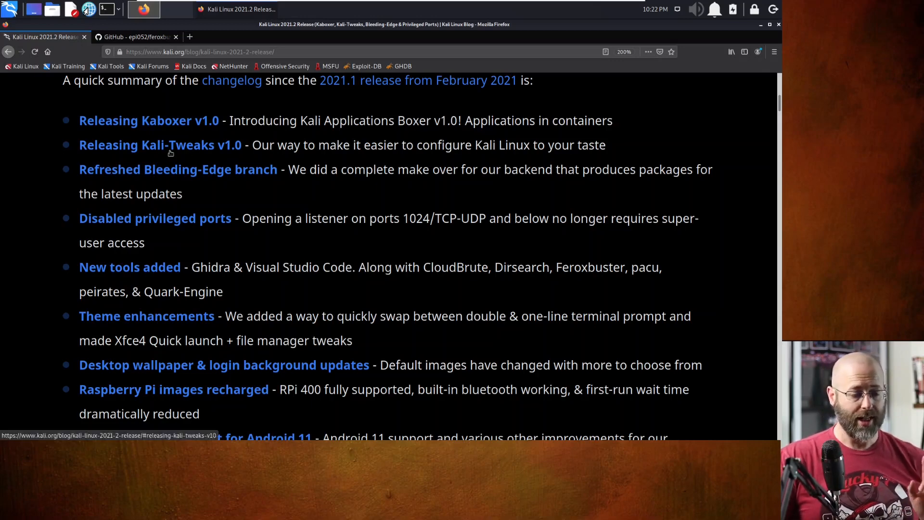
{"action": "mouse_move", "coordinate": [452, 163]}
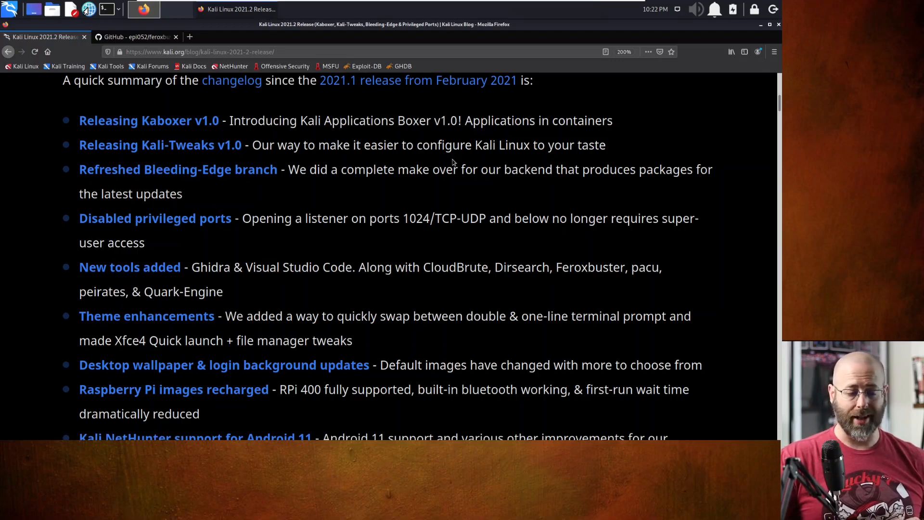
{"action": "mouse_move", "coordinate": [456, 160]}
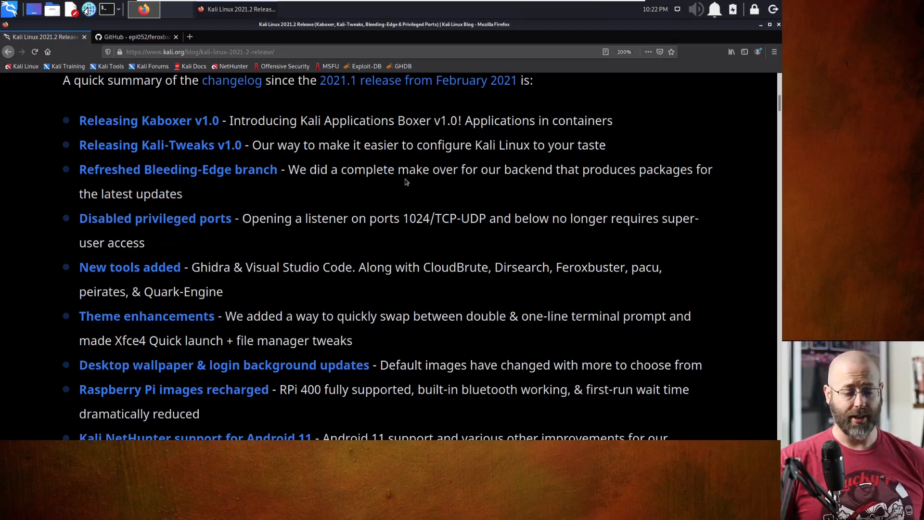
{"action": "mouse_move", "coordinate": [612, 187]}
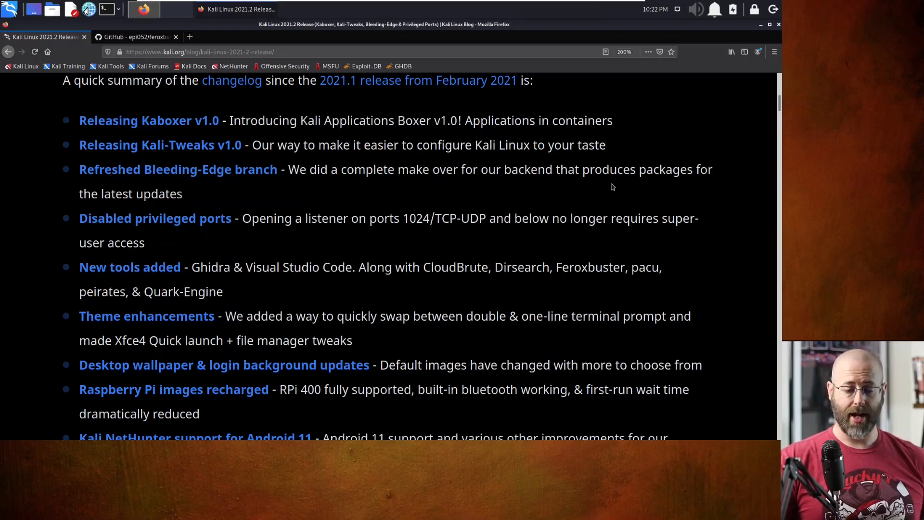
{"action": "mouse_move", "coordinate": [222, 201]}
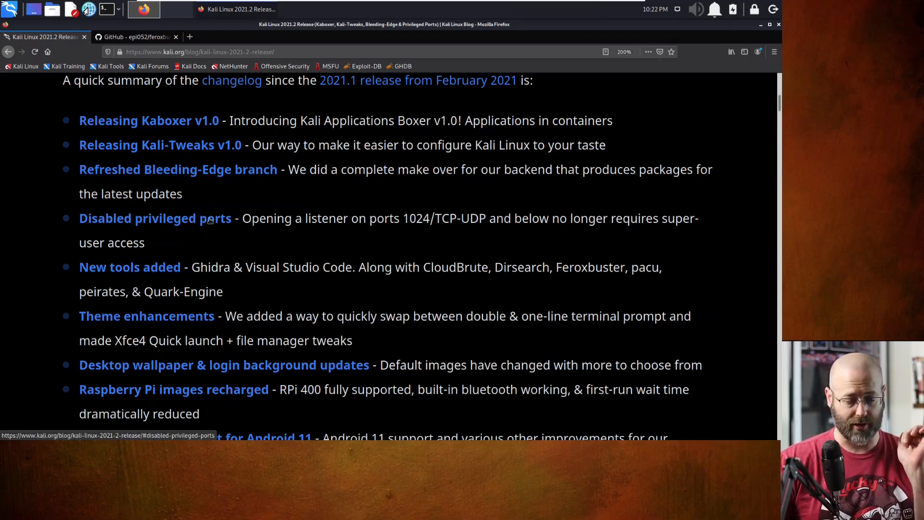
{"action": "mouse_move", "coordinate": [442, 245]}
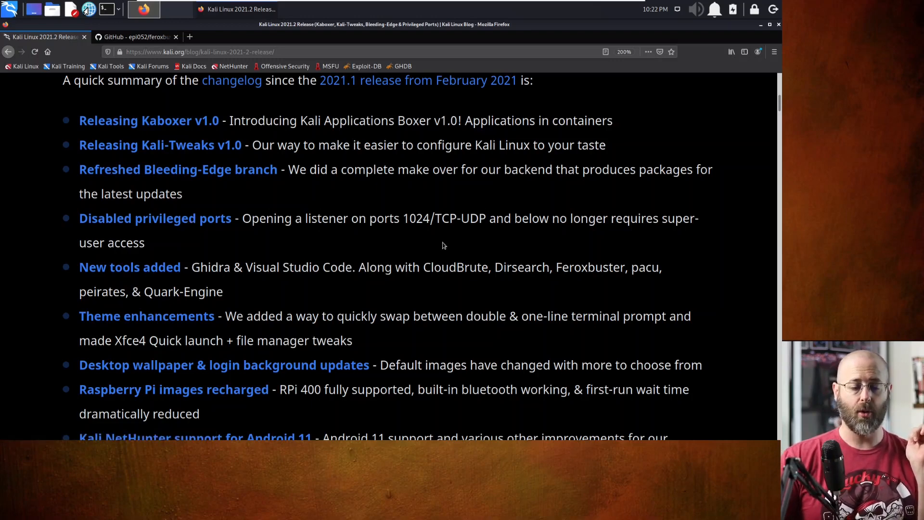
{"action": "mouse_move", "coordinate": [438, 223]}
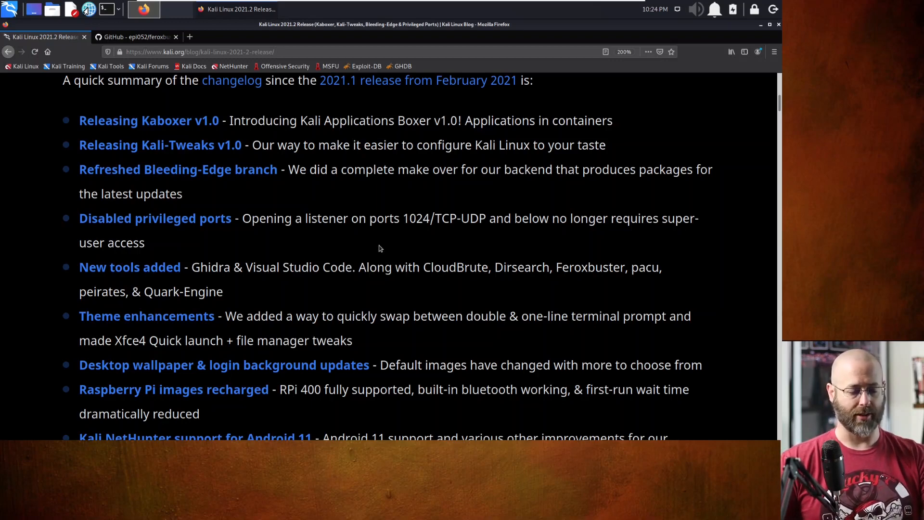
Scroll past the new tools, theme and bug-fix bullets to the Kaboxer v1.0 heading.
{"action": "scroll", "scroll_direction": "down", "scroll_amount": 3}
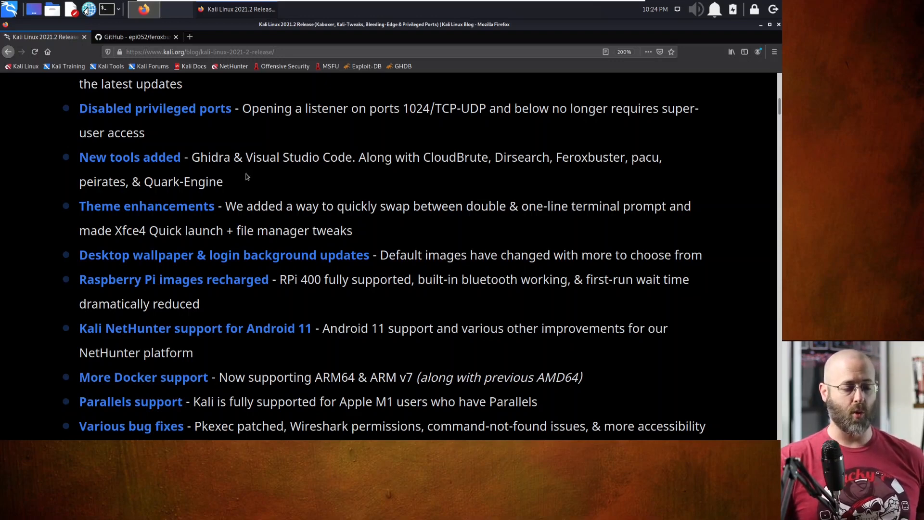
{"action": "mouse_move", "coordinate": [195, 206]}
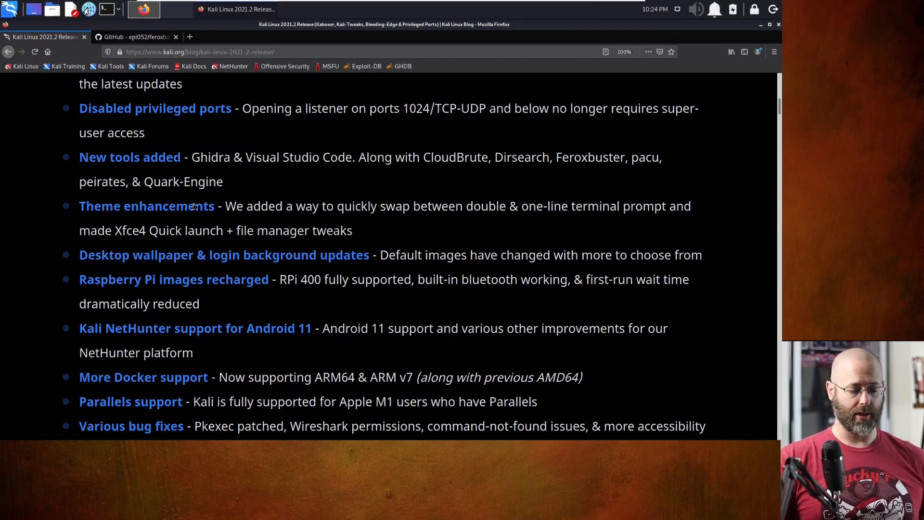
{"action": "mouse_move", "coordinate": [199, 196]}
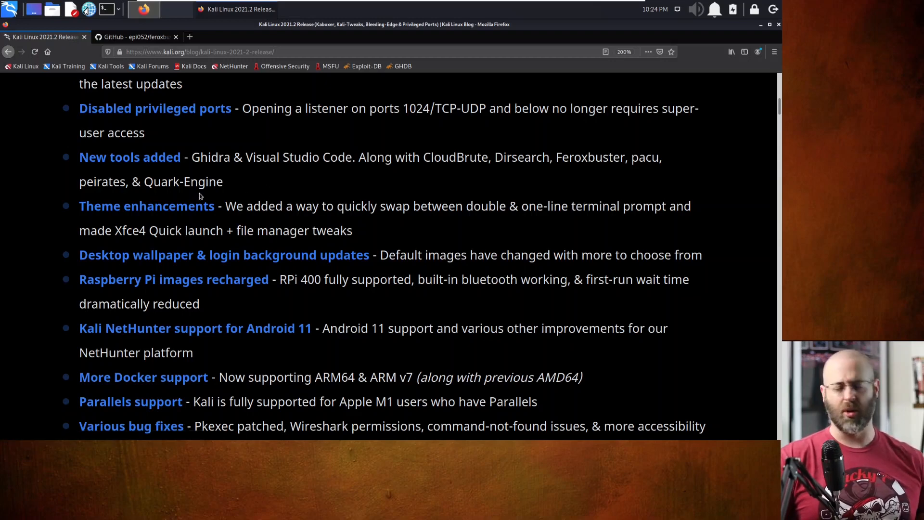
{"action": "mouse_move", "coordinate": [270, 298]}
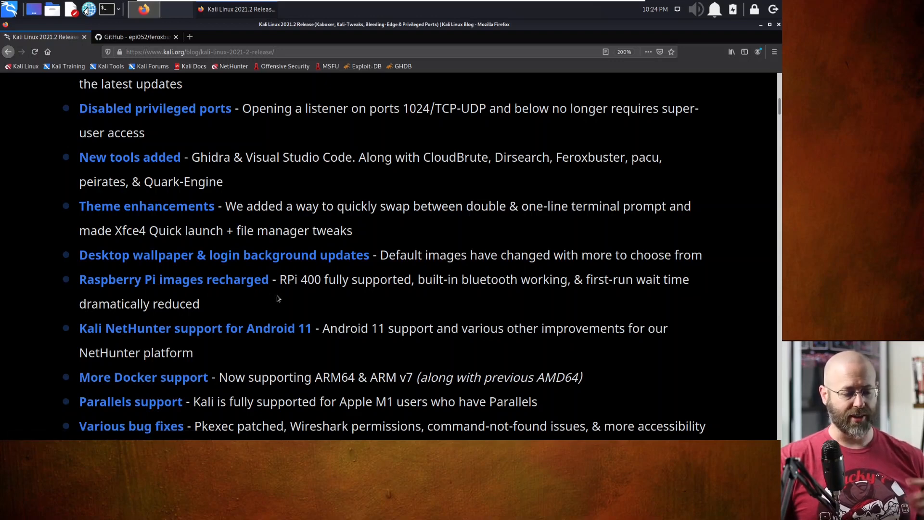
{"action": "scroll", "scroll_direction": "down", "scroll_amount": 3}
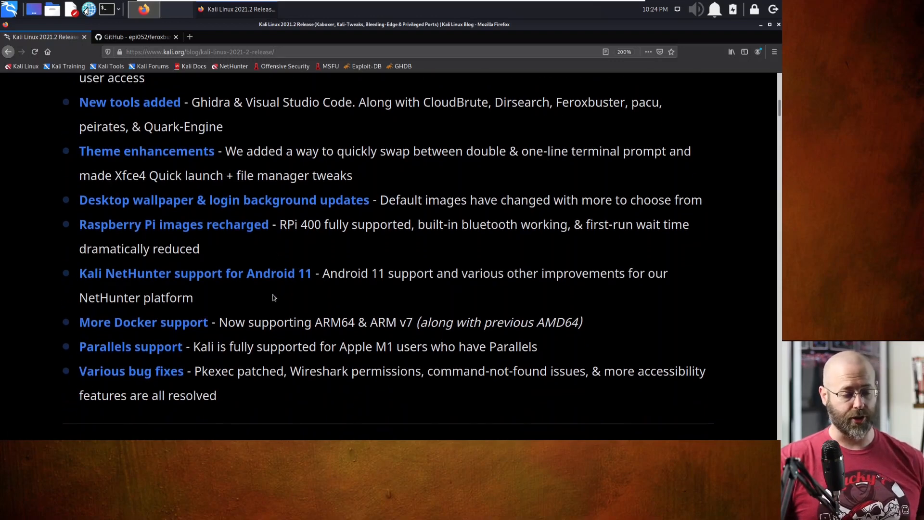
{"action": "scroll", "scroll_direction": "down", "scroll_amount": 3}
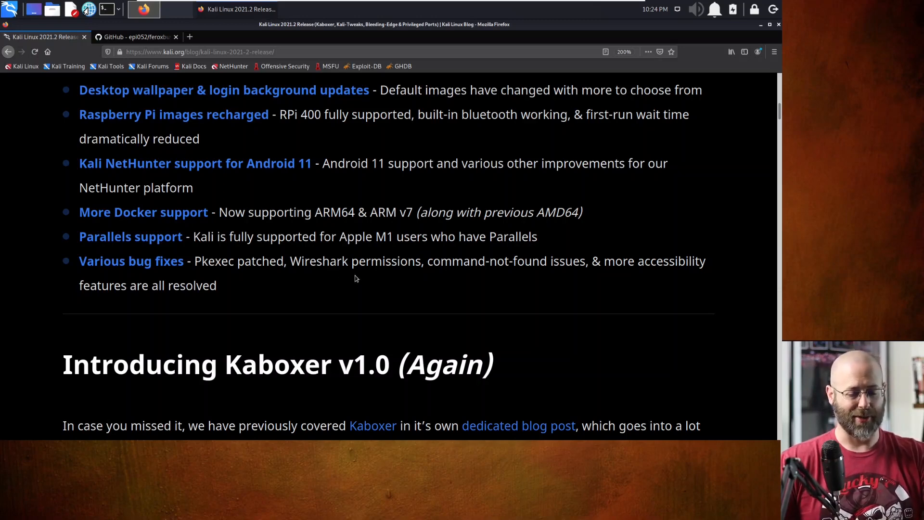
Scroll to the Kaboxer package list: Covenant, Firefox Developer Edition and Zenmap.
{"action": "scroll", "scroll_direction": "down", "scroll_amount": 3}
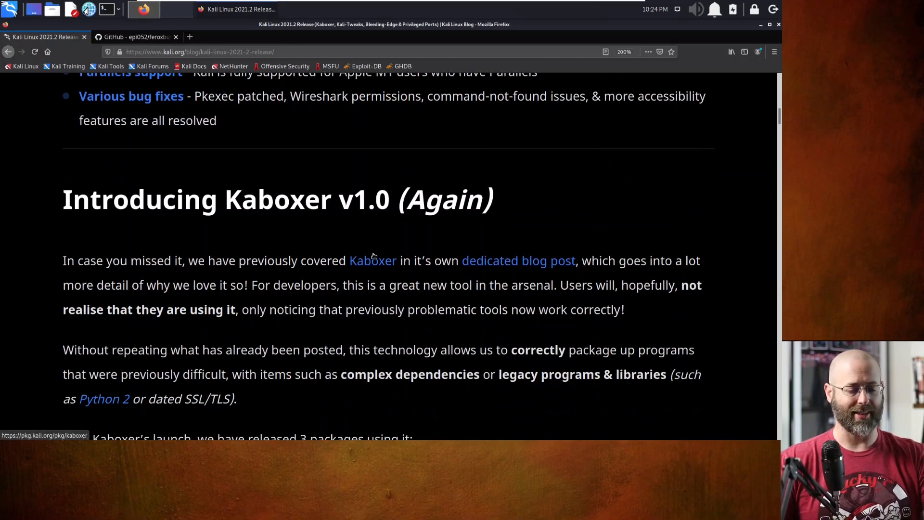
{"action": "scroll", "scroll_direction": "down", "scroll_amount": 3}
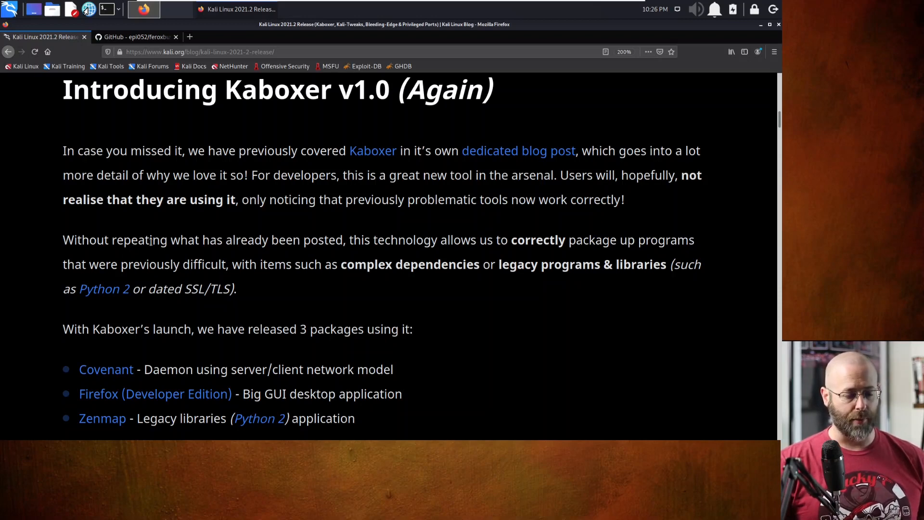
{"action": "left_click_drag", "start_coordinate": [131, 240], "coordinate": [413, 239]}
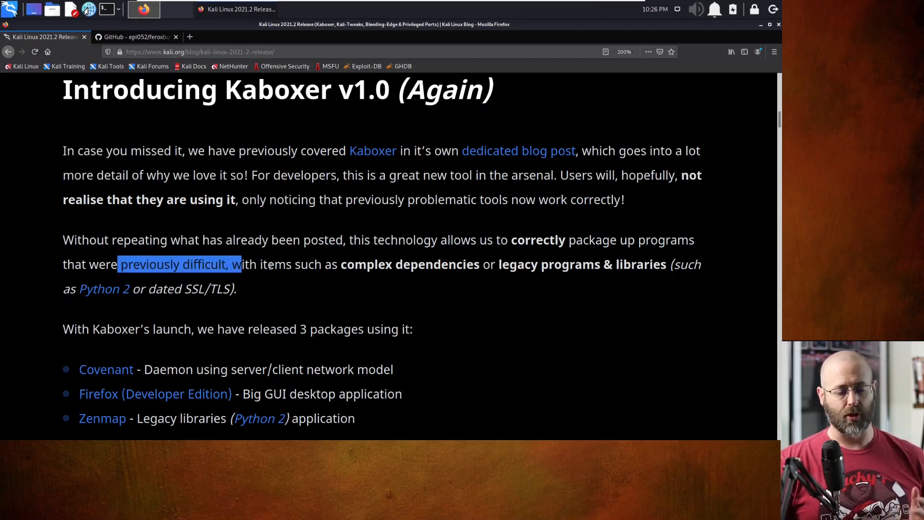
{"action": "mouse_move", "coordinate": [330, 277]}
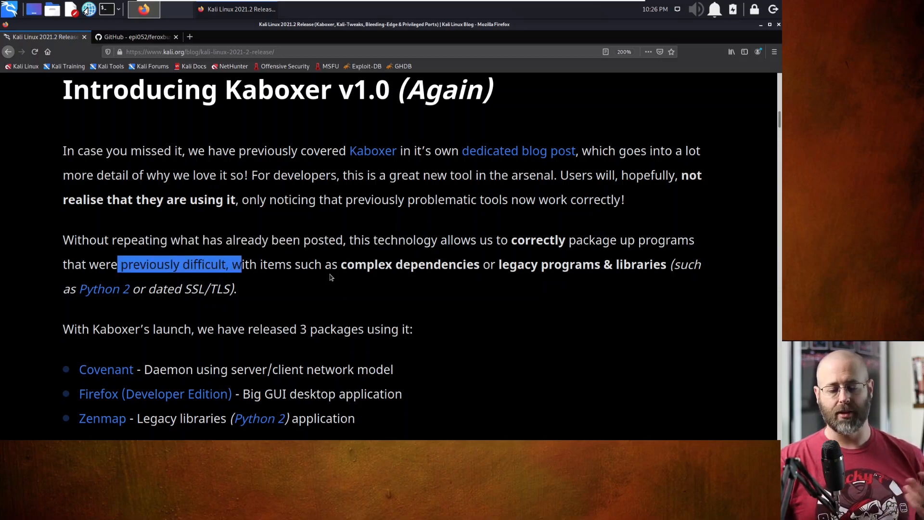
{"action": "mouse_move", "coordinate": [110, 297]}
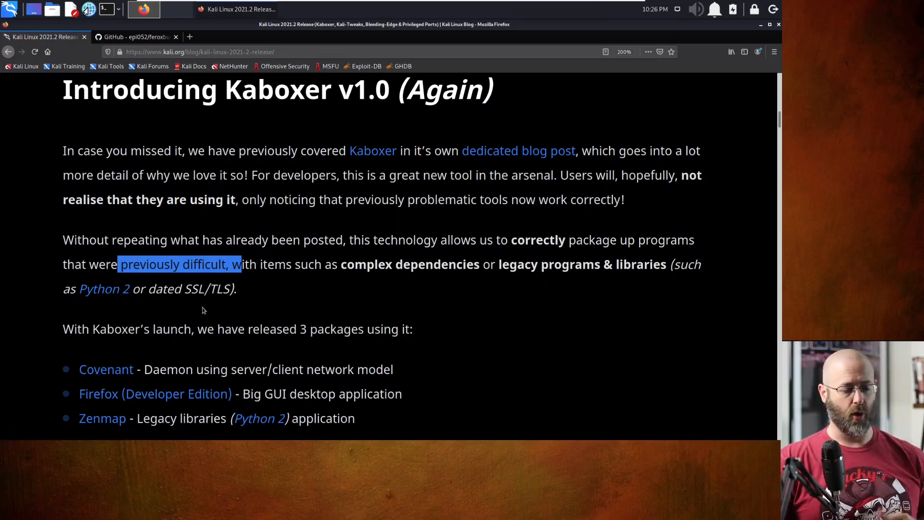
{"action": "mouse_move", "coordinate": [288, 309]}
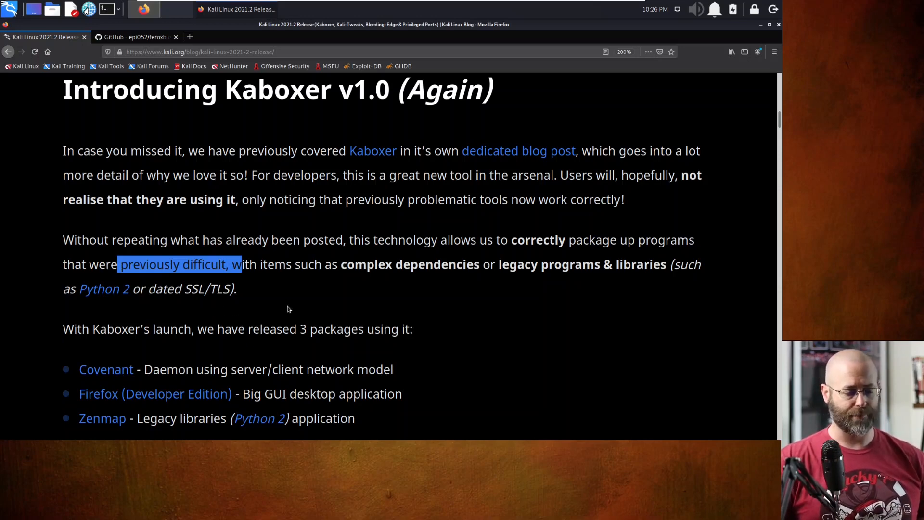
{"action": "scroll", "scroll_direction": "down", "scroll_amount": 3}
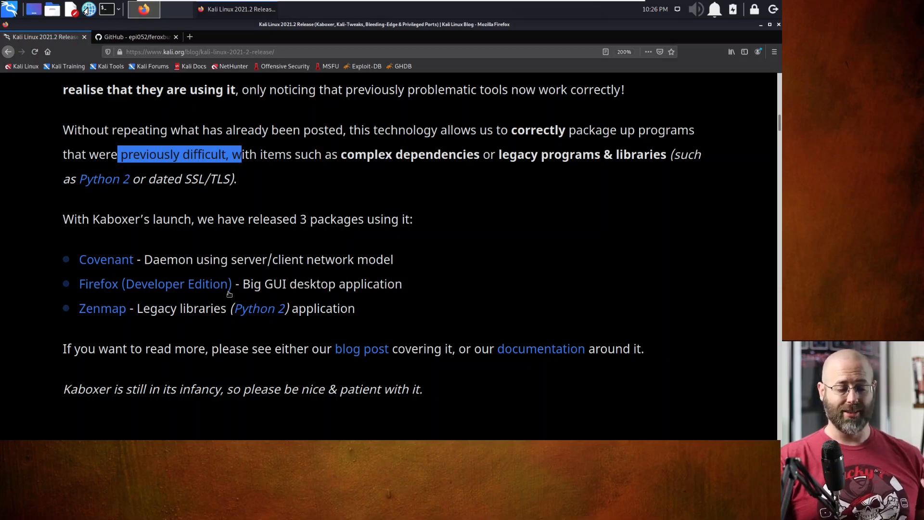
{"action": "mouse_move", "coordinate": [257, 308]}
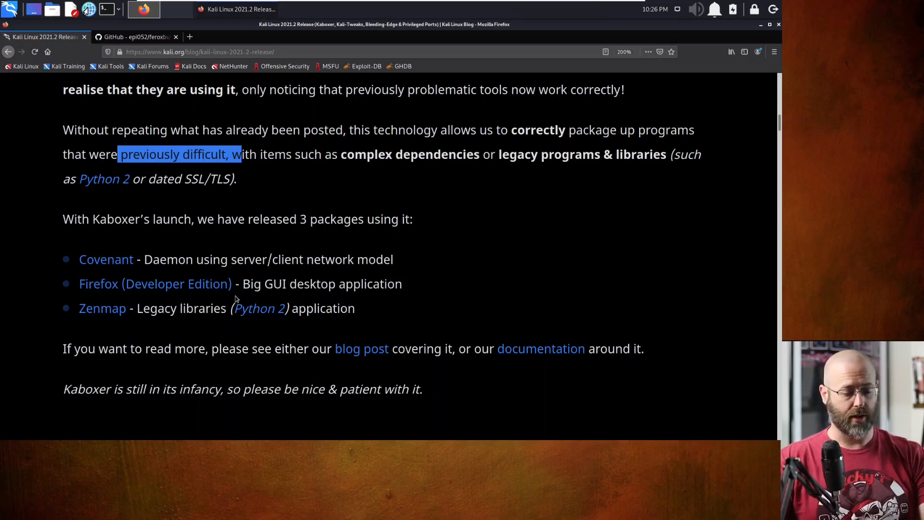
Read down the Kali-Tweaks section and highlight part of the Metapackages description.
{"action": "scroll", "scroll_direction": "down", "scroll_amount": 3}
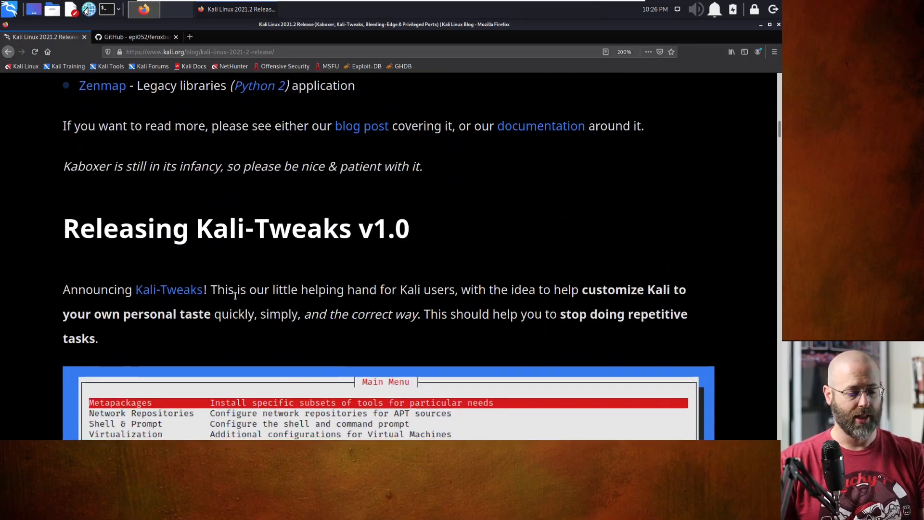
{"action": "scroll", "scroll_direction": "down", "scroll_amount": 3}
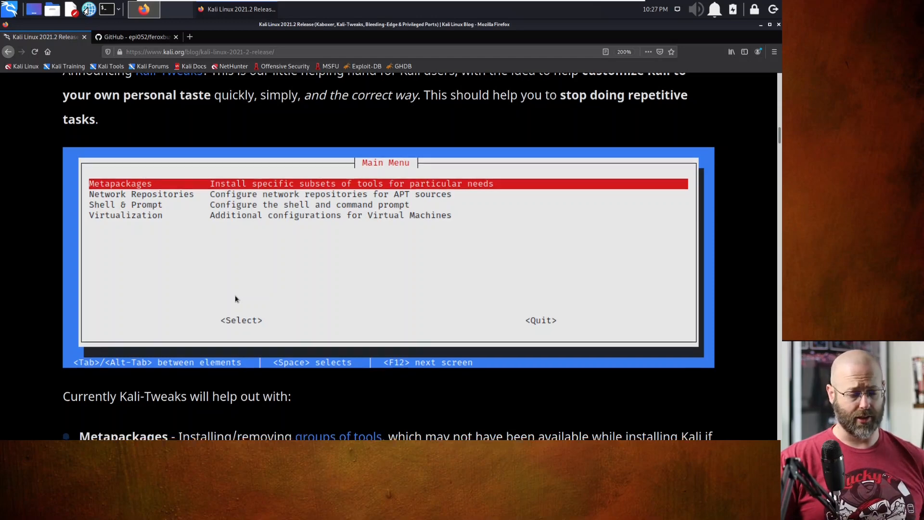
{"action": "scroll", "scroll_direction": "down", "scroll_amount": 3}
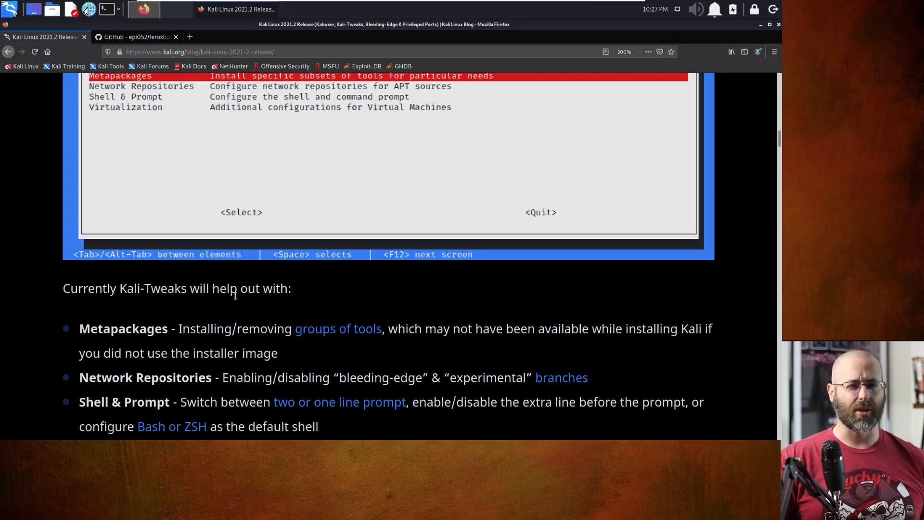
{"action": "scroll", "scroll_direction": "down", "scroll_amount": 3}
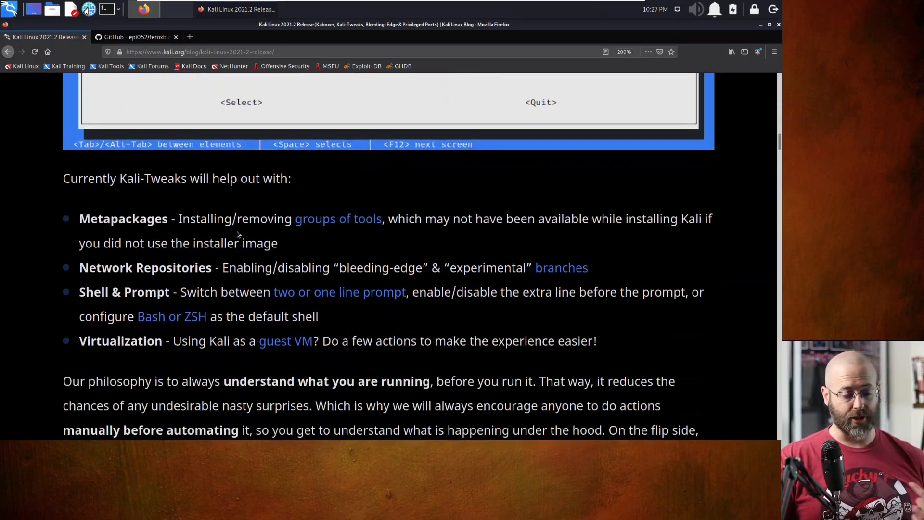
{"action": "left_click_drag", "start_coordinate": [411, 218], "coordinate": [628, 218]}
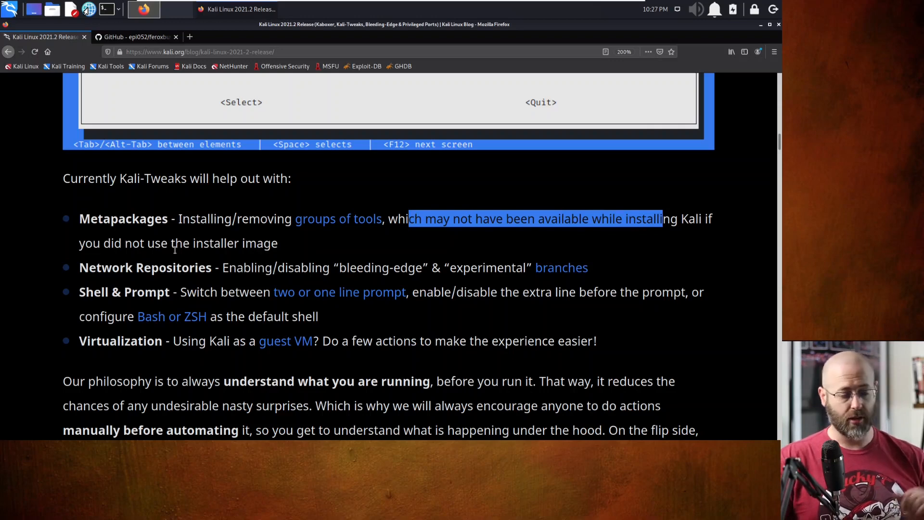
{"action": "mouse_move", "coordinate": [297, 287]}
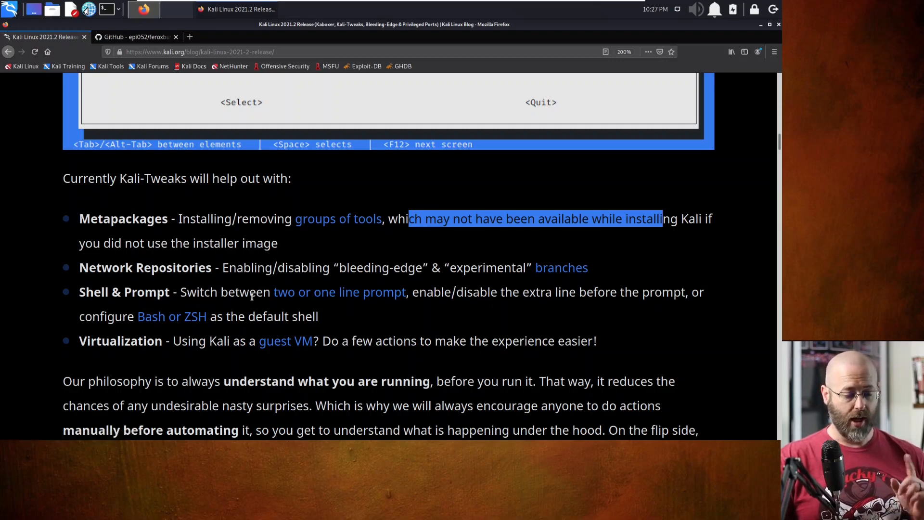
{"action": "mouse_move", "coordinate": [253, 294]}
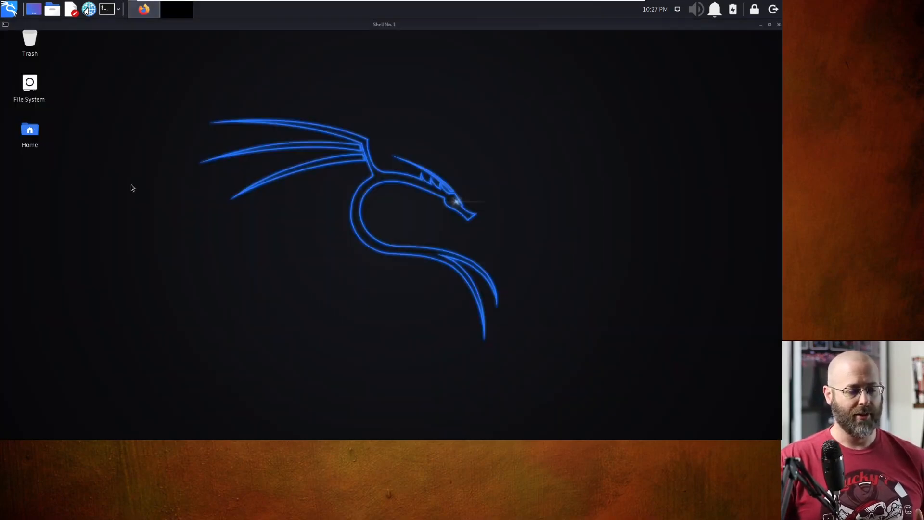
Open a terminal from the taskbar, then return to the Firefox release post.
{"action": "left_click", "coordinate": [104, 8]}
{"action": "type", "text": "ls"}
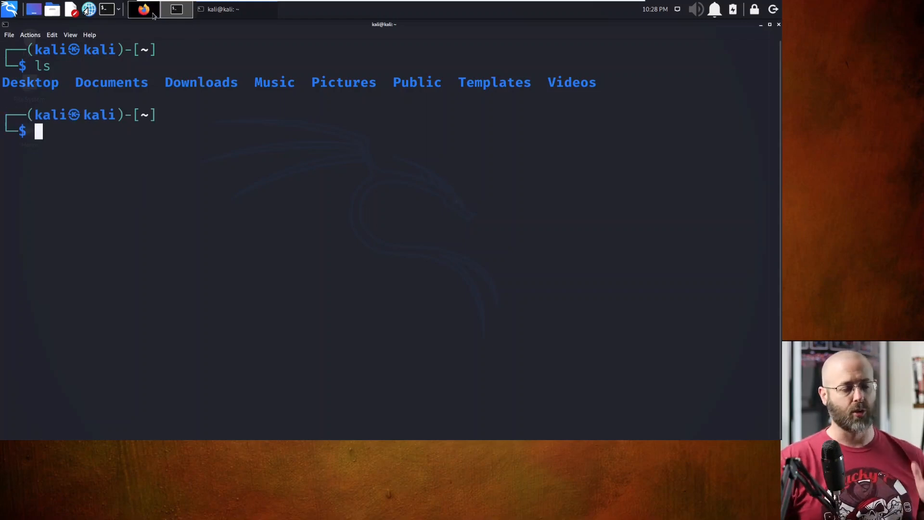
{"action": "left_click", "coordinate": [143, 9]}
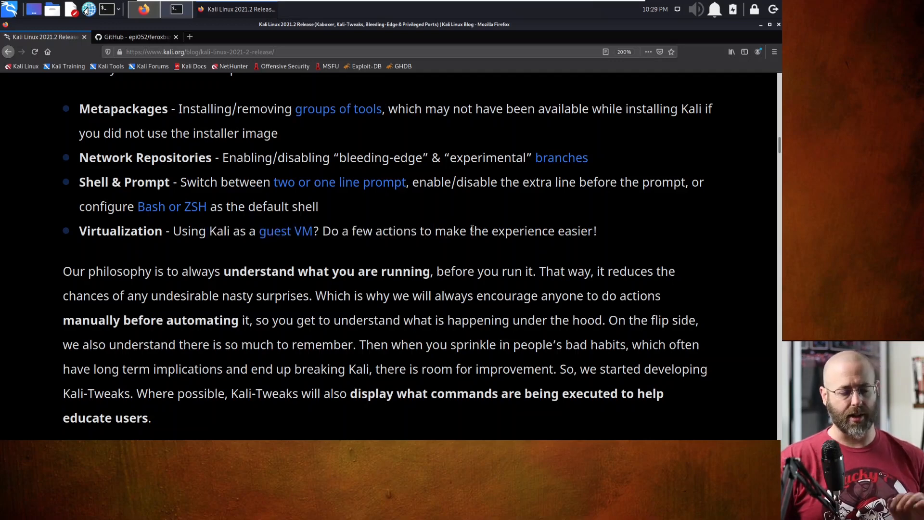
Scroll down to the Refreshed Bleeding-Edge Branch section with the ffuf install example.
{"action": "scroll", "scroll_direction": "down", "scroll_amount": 3}
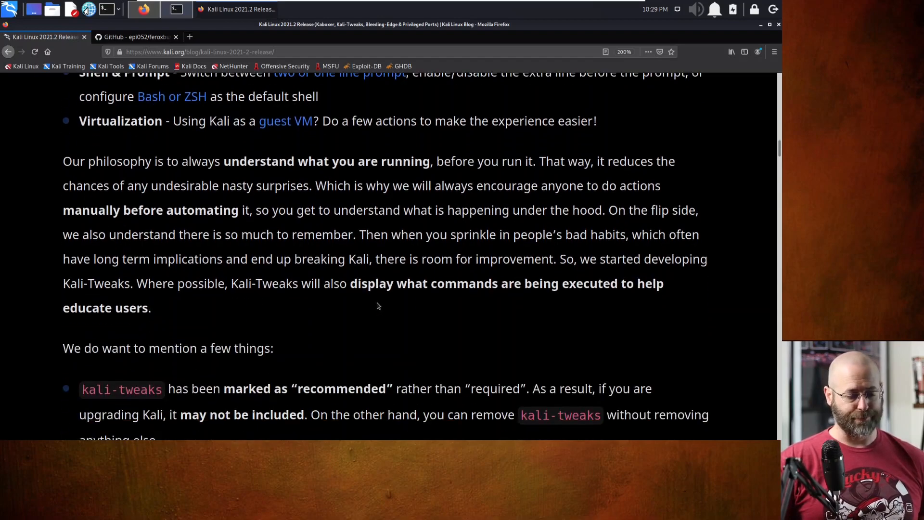
{"action": "scroll", "scroll_direction": "down", "scroll_amount": 3}
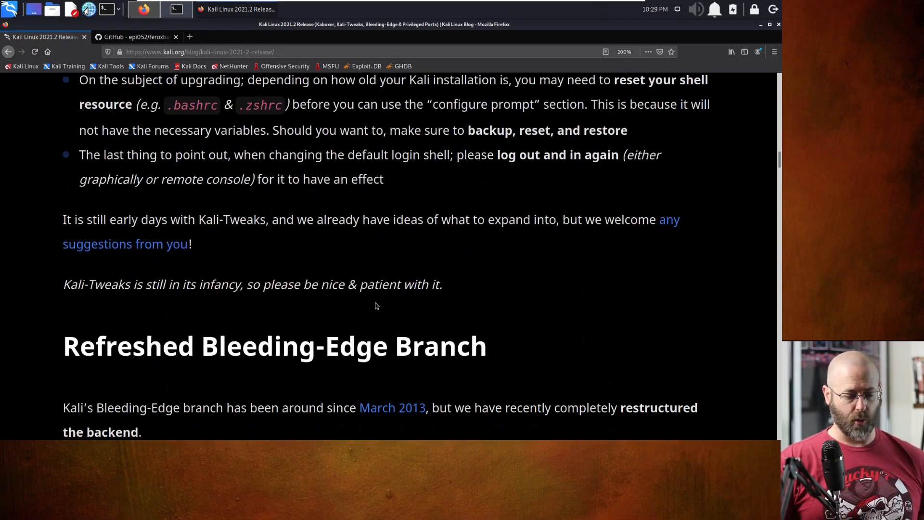
{"action": "scroll", "scroll_direction": "down", "scroll_amount": 3}
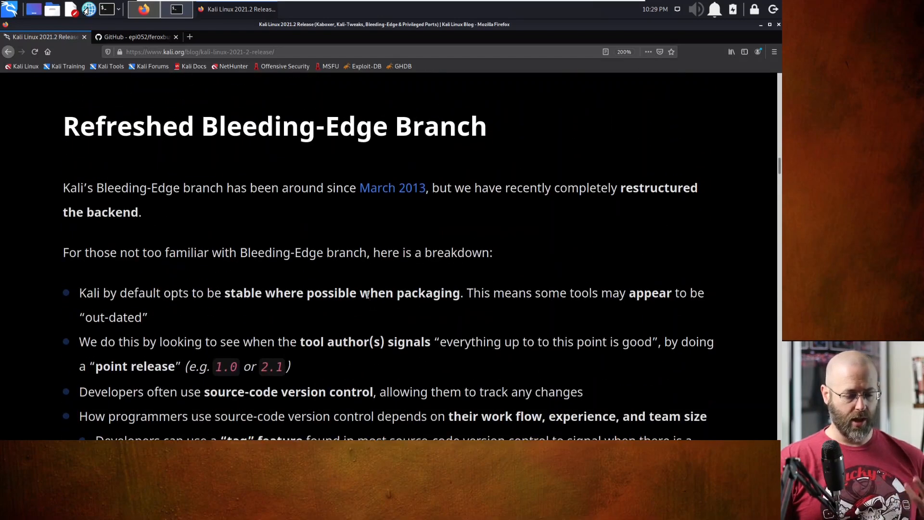
{"action": "scroll", "scroll_direction": "down", "scroll_amount": 3}
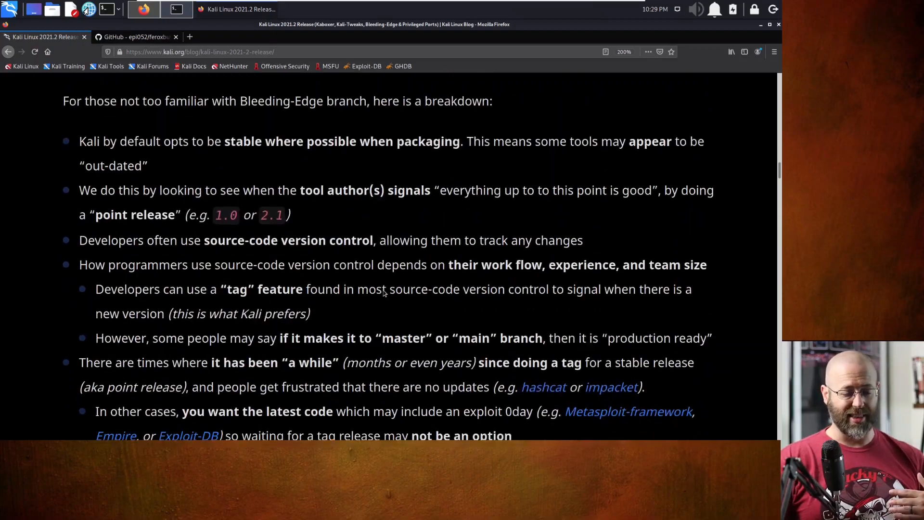
{"action": "scroll", "scroll_direction": "down", "scroll_amount": 3}
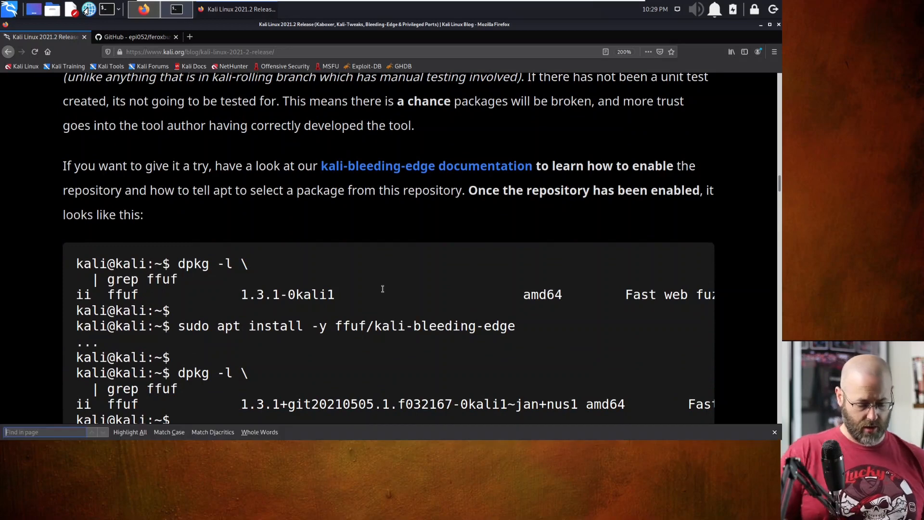
Search the page for 'tools' and step through matches to the New Tools in Kali list.
{"action": "type", "text": "tooo"}
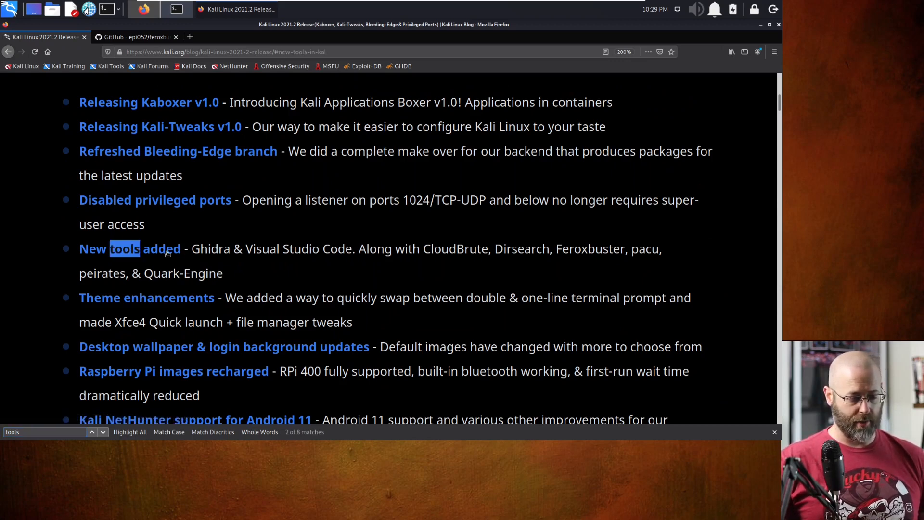
{"action": "mouse_move", "coordinate": [294, 265]}
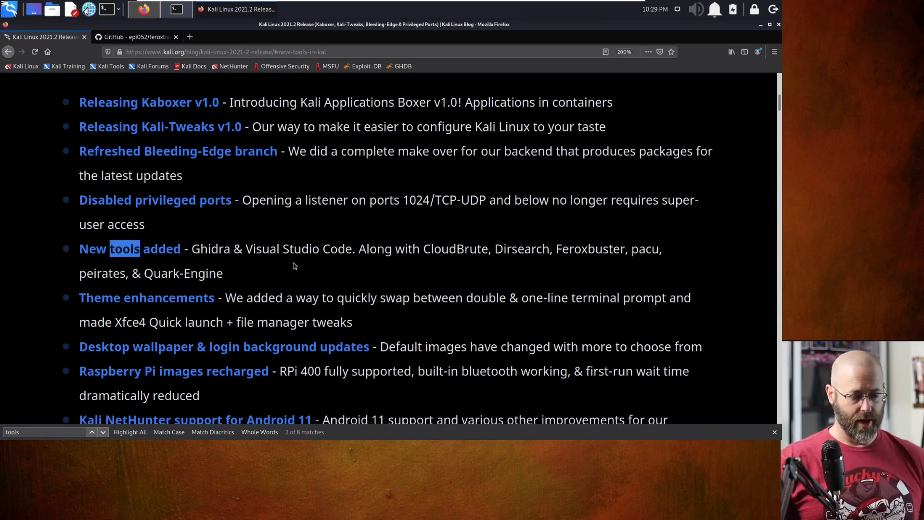
{"action": "scroll", "scroll_direction": "down", "scroll_amount": 3}
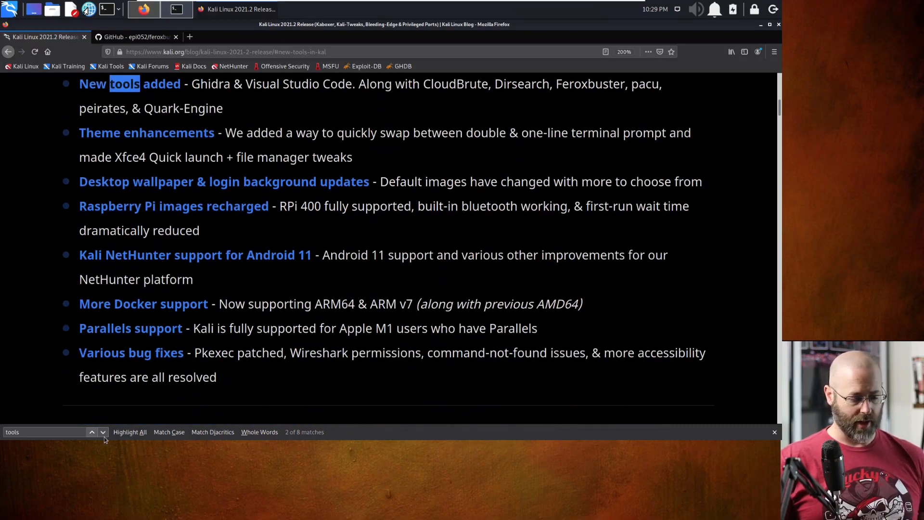
{"action": "left_click", "coordinate": [102, 431]}
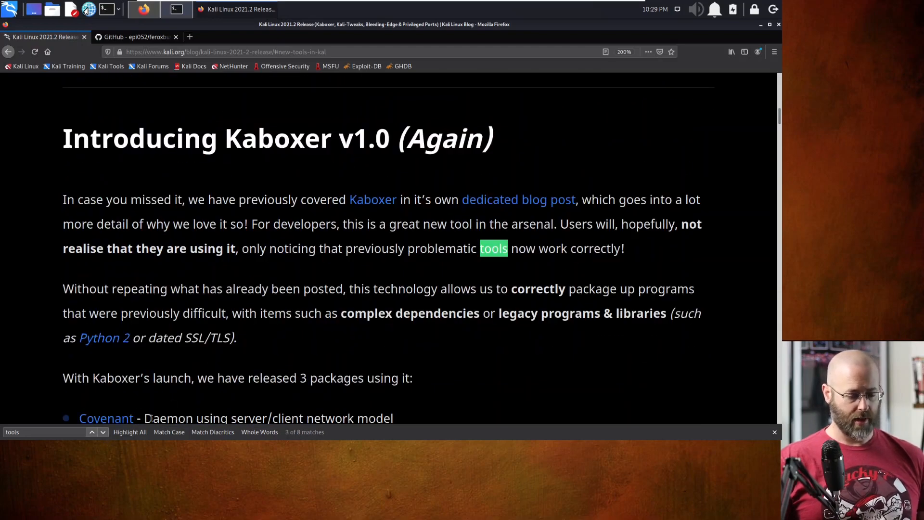
{"action": "left_click", "coordinate": [102, 432]}
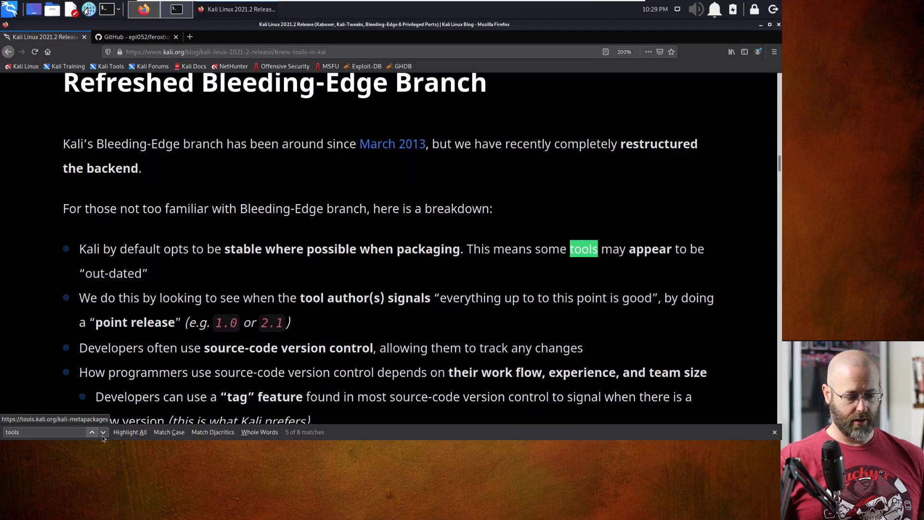
{"action": "left_click", "coordinate": [103, 432]}
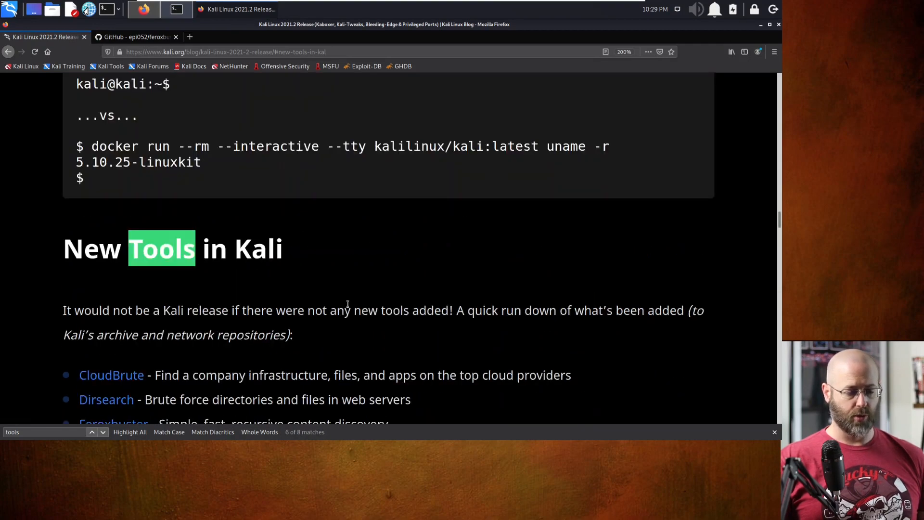
{"action": "scroll", "scroll_direction": "down", "scroll_amount": 3}
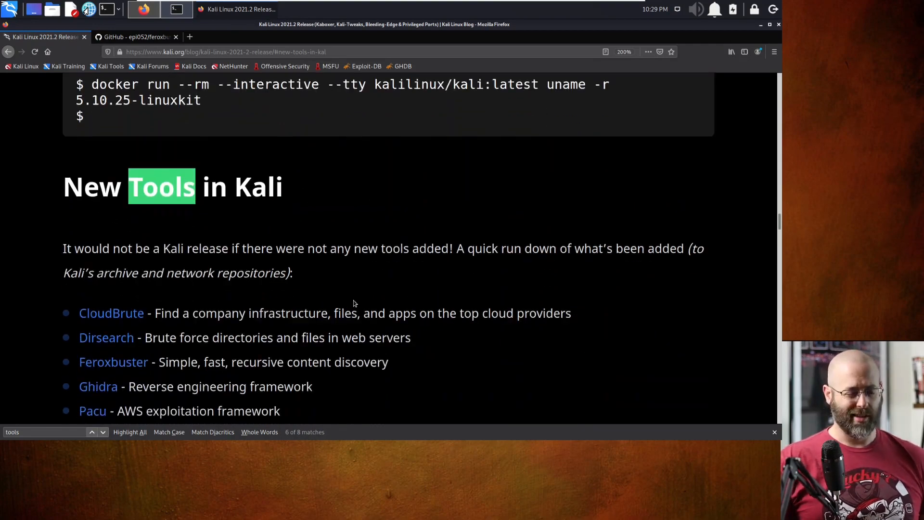
{"action": "scroll", "scroll_direction": "down", "scroll_amount": 3}
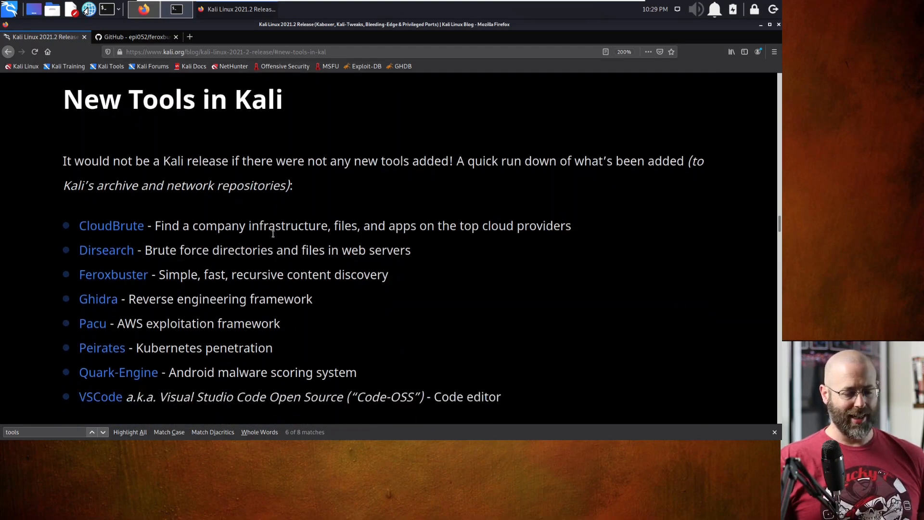
{"action": "scroll", "scroll_direction": "down", "scroll_amount": 3}
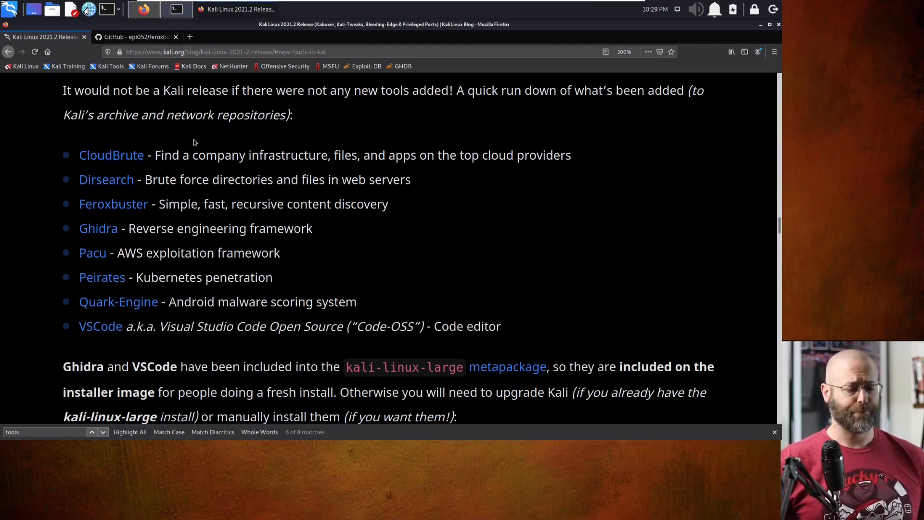
{"action": "left_click_drag", "start_coordinate": [102, 90], "coordinate": [209, 90]}
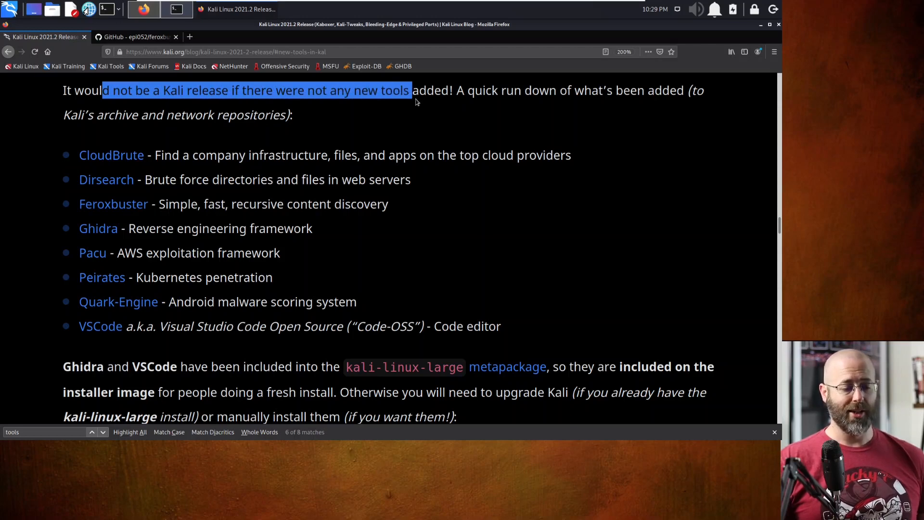
{"action": "mouse_move", "coordinate": [116, 166]}
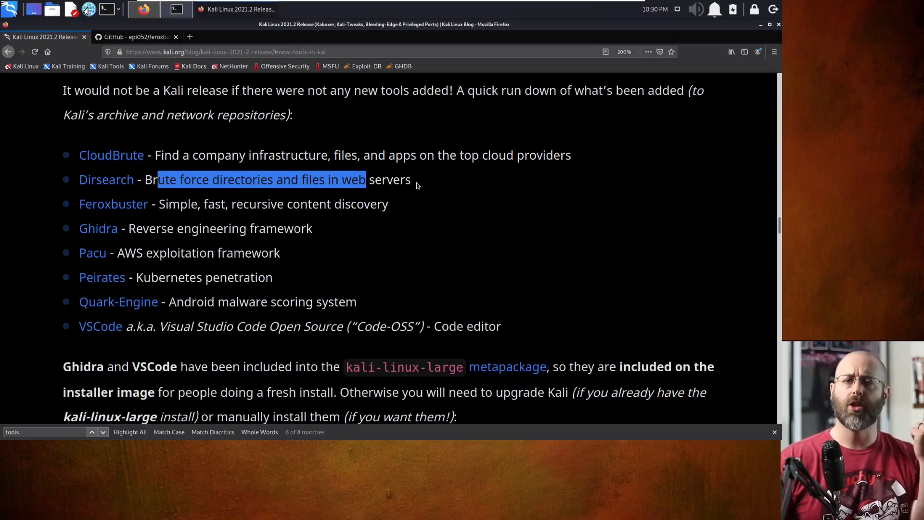
{"action": "mouse_move", "coordinate": [424, 187]}
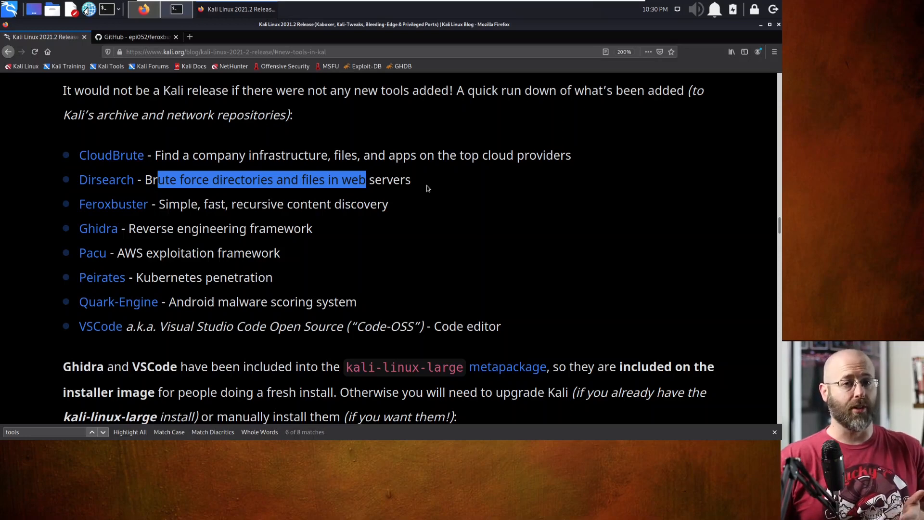
{"action": "mouse_move", "coordinate": [420, 189]}
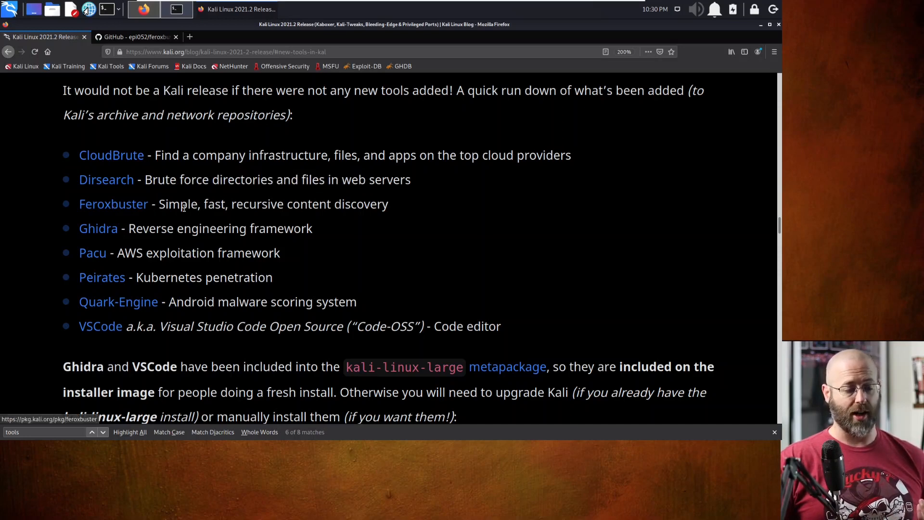
{"action": "mouse_move", "coordinate": [200, 208]}
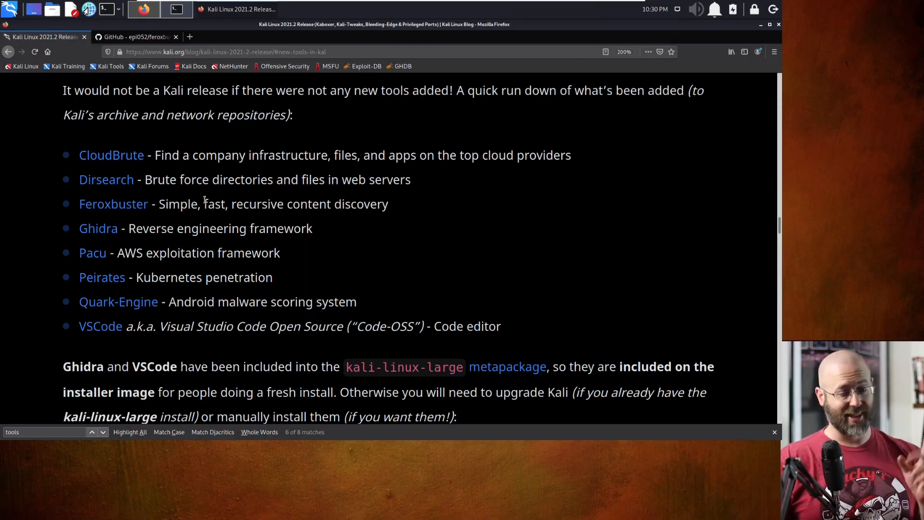
{"action": "mouse_move", "coordinate": [330, 223]}
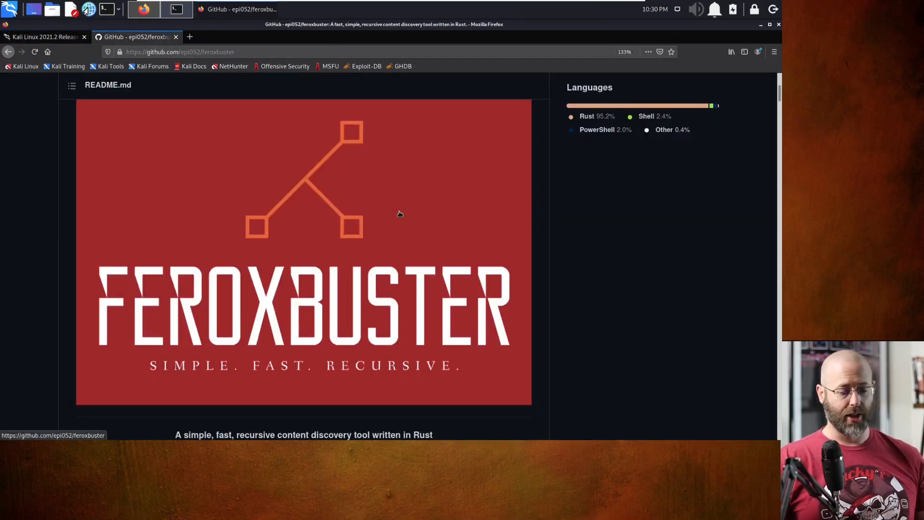
{"action": "mouse_move", "coordinate": [397, 214]}
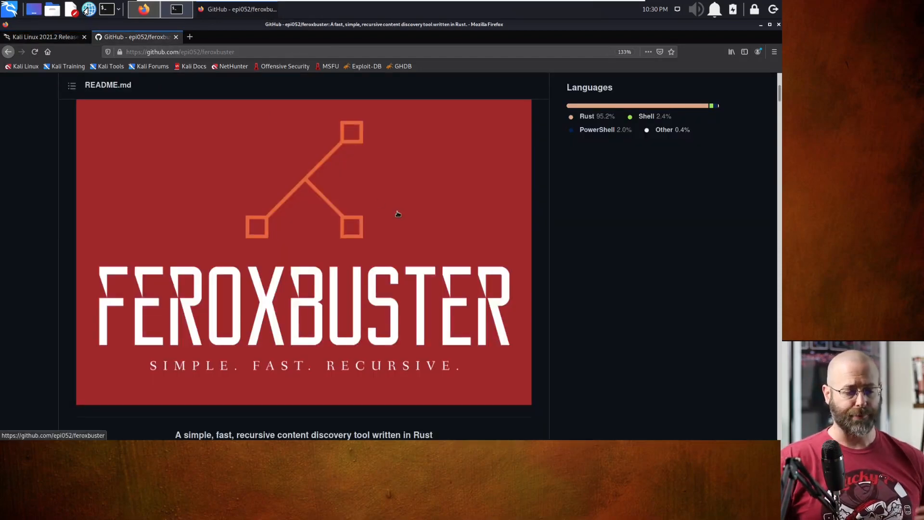
Scroll the feroxbuster GitHub README down to the demo animation.
{"action": "scroll", "scroll_direction": "down", "scroll_amount": 3}
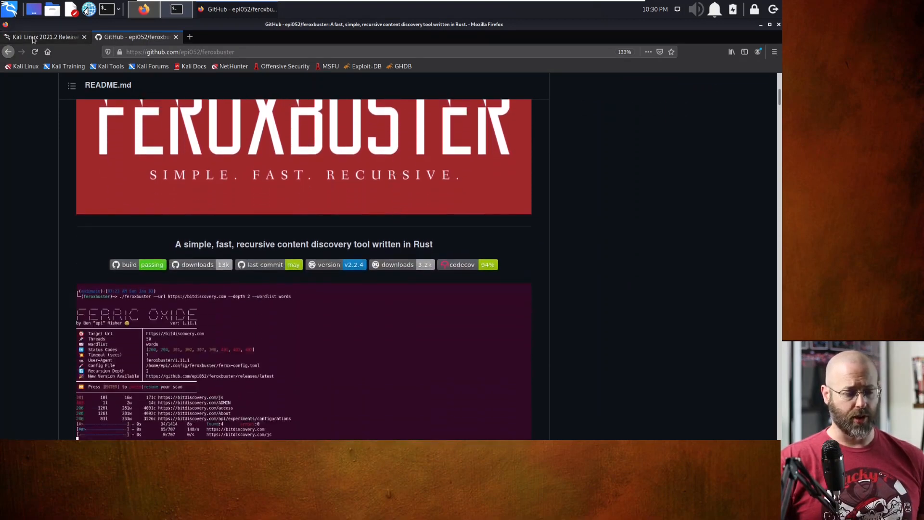
{"action": "scroll", "scroll_direction": "down", "scroll_amount": 3}
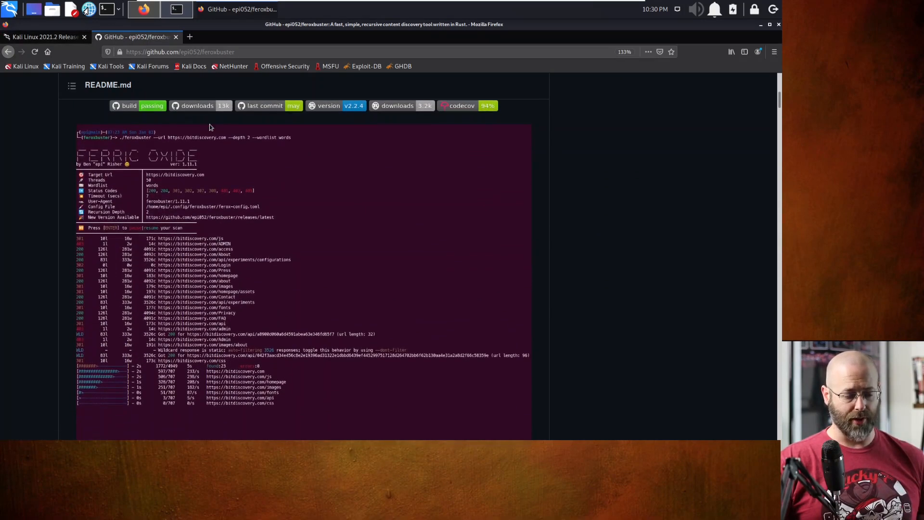
{"action": "scroll", "scroll_direction": "down", "scroll_amount": 3}
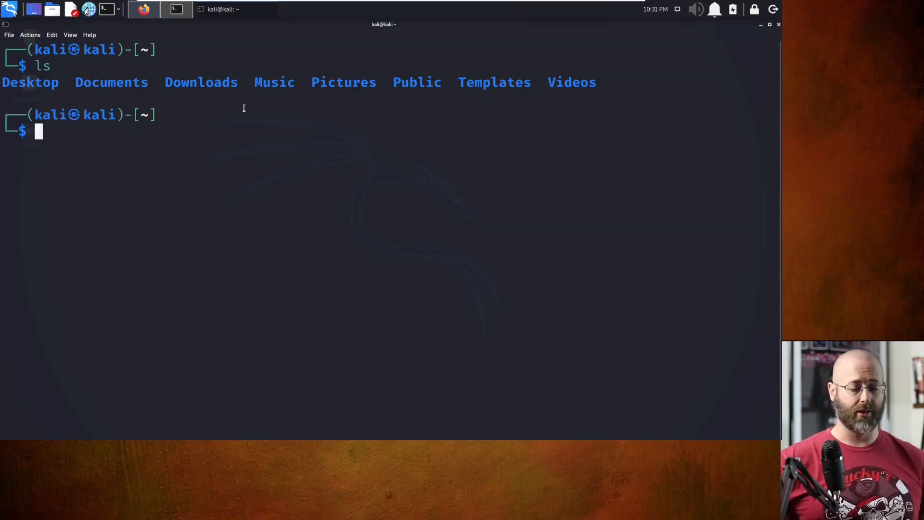
{"action": "mouse_move", "coordinate": [197, 120]}
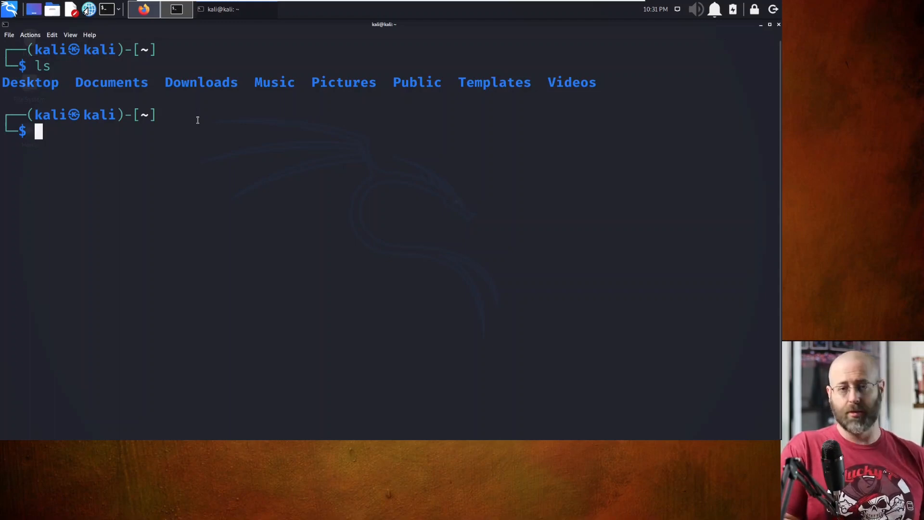
Try 'ferox' and 'feroxbuster --help' in the terminal to view usage.
{"action": "type", "text": "fre"}
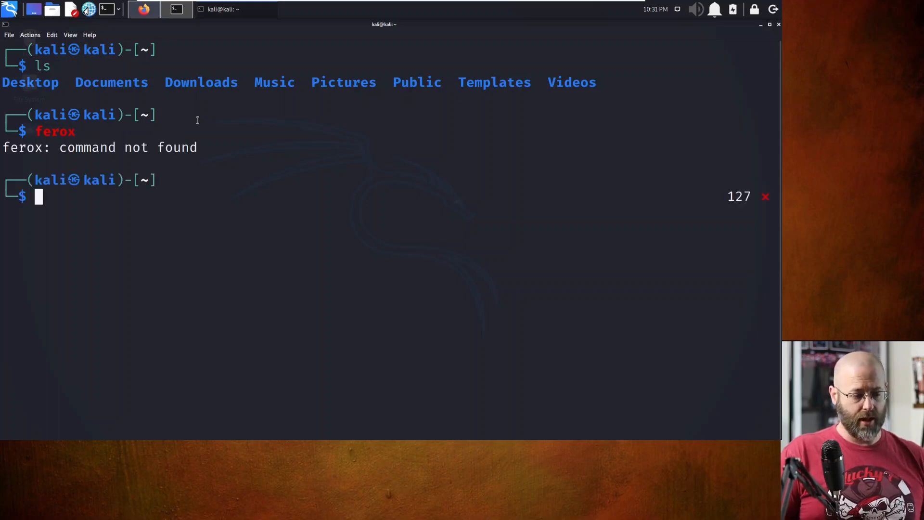
{"action": "type", "text": "feroxbuster --help"}
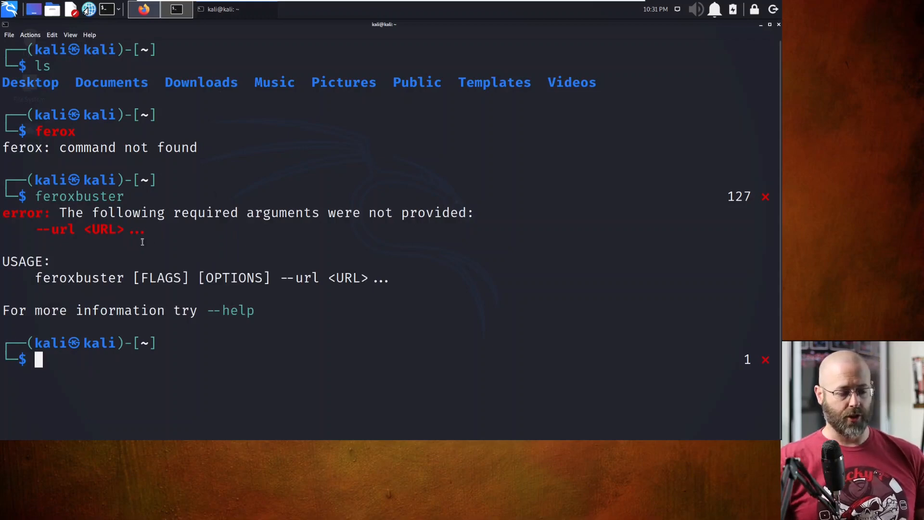
{"action": "mouse_move", "coordinate": [247, 284]}
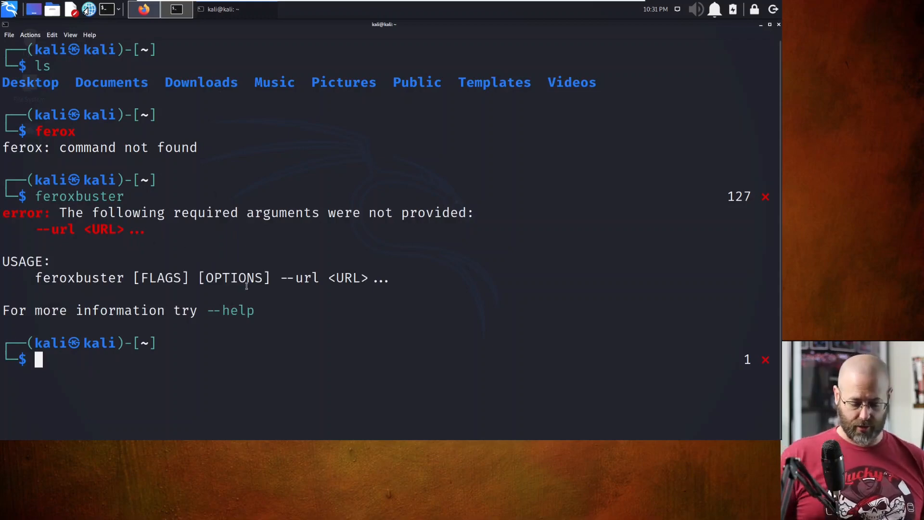
{"action": "type", "text": "feroxbuster --help"}
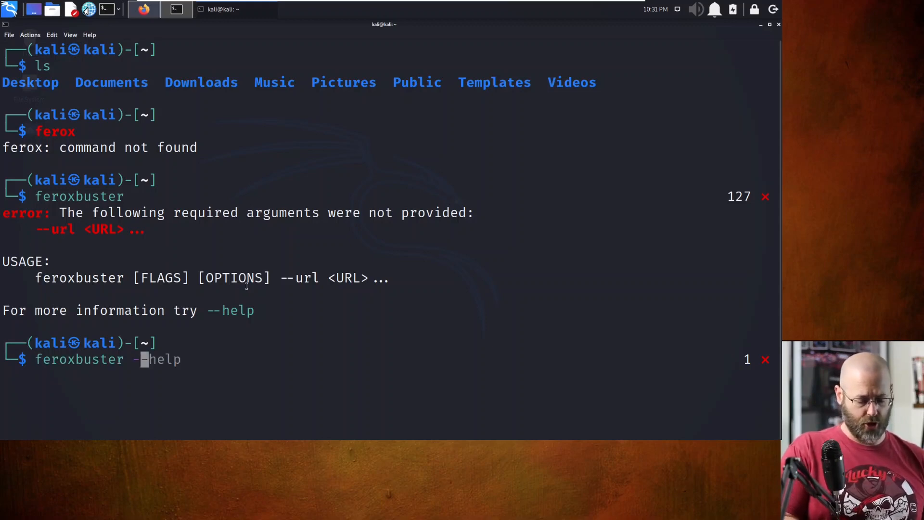
{"action": "type", "text": "-u"}
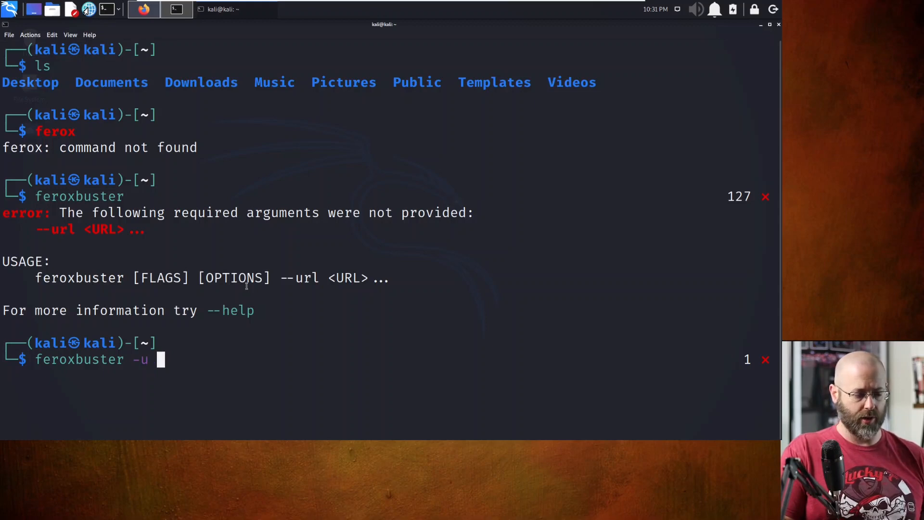
{"action": "type", "text": "--ur"}
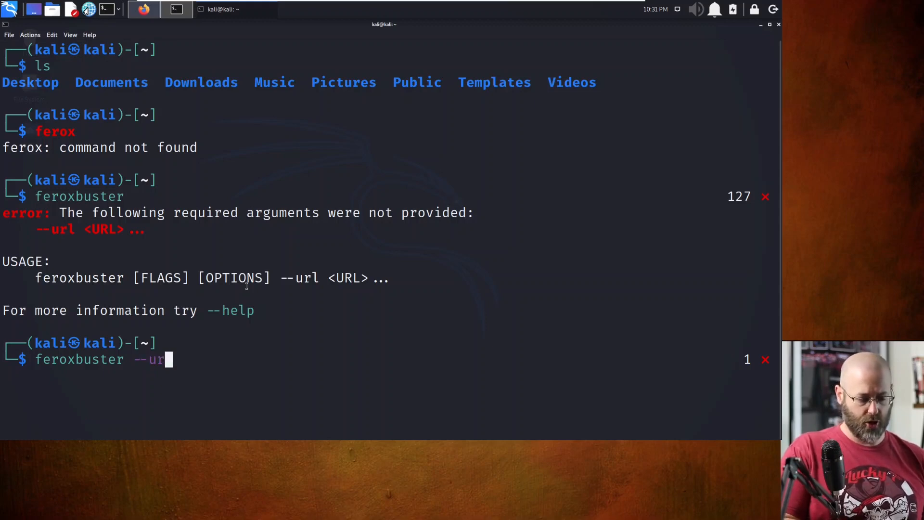
{"action": "type", "text": "l"}
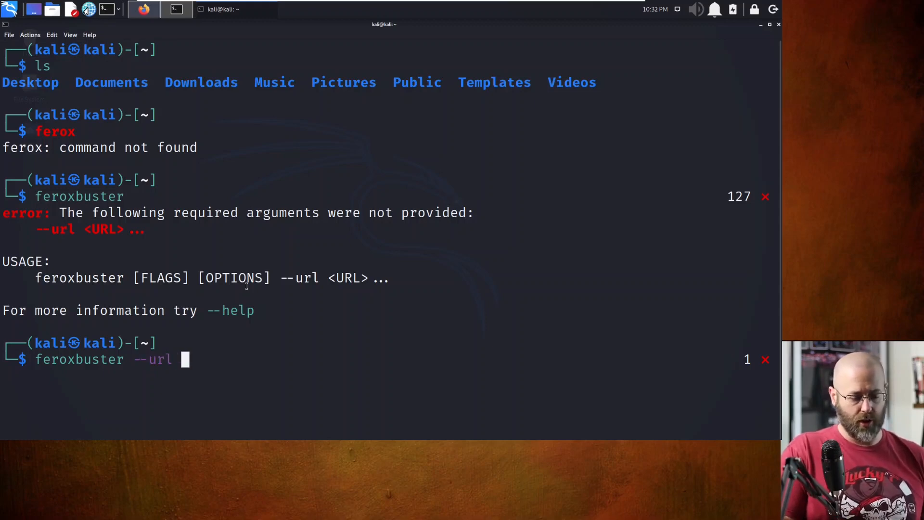
{"action": "type", "text": "http:"}
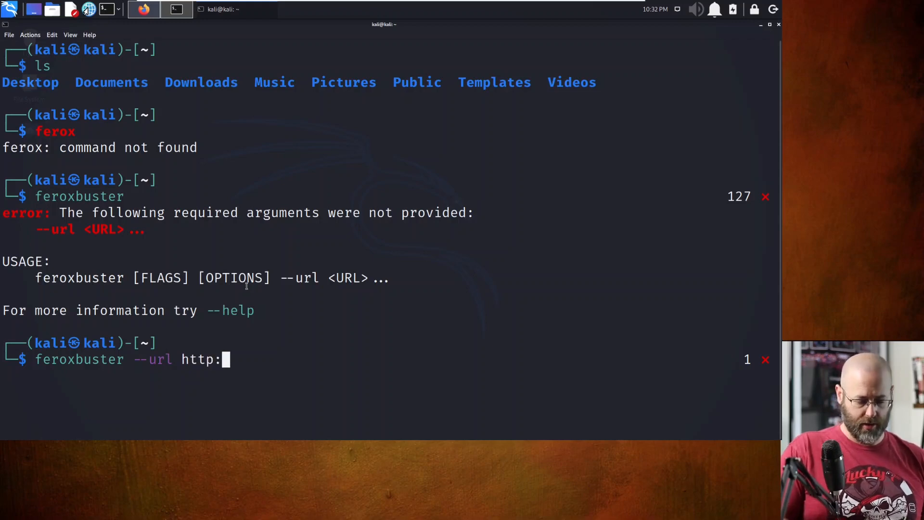
{"action": "type", "text": "//"}
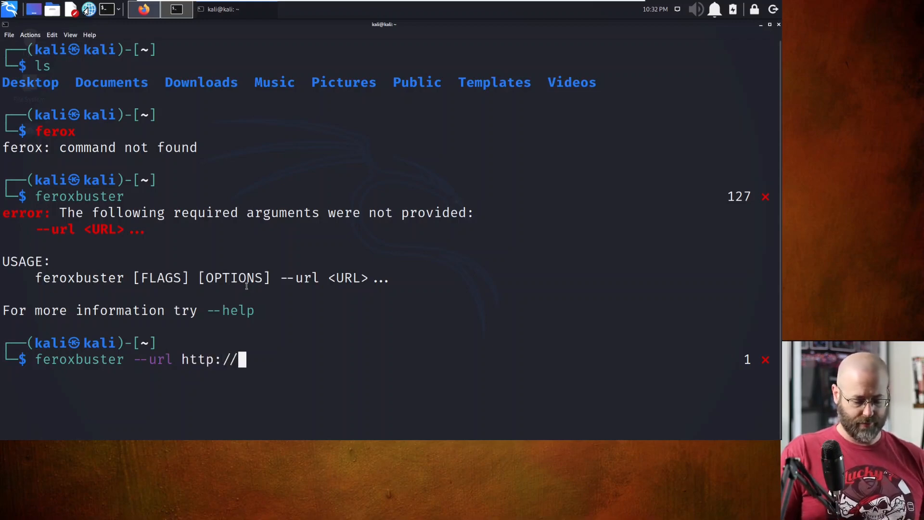
{"action": "type", "text": "0.0.0.0"}
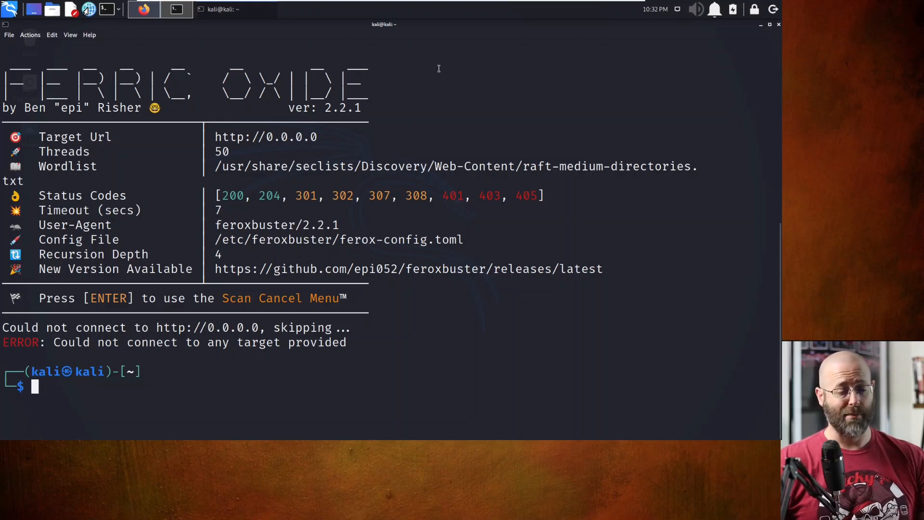
{"action": "mouse_move", "coordinate": [265, 137]}
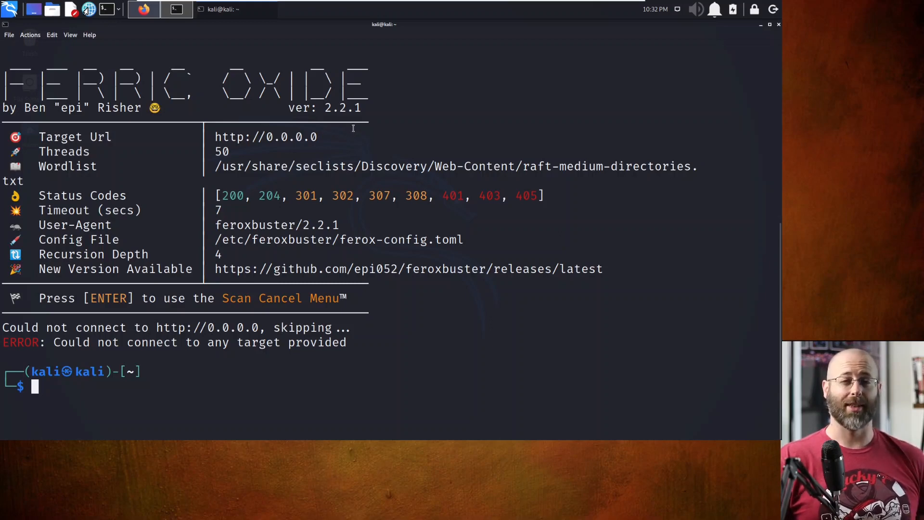
{"action": "mouse_move", "coordinate": [350, 129]}
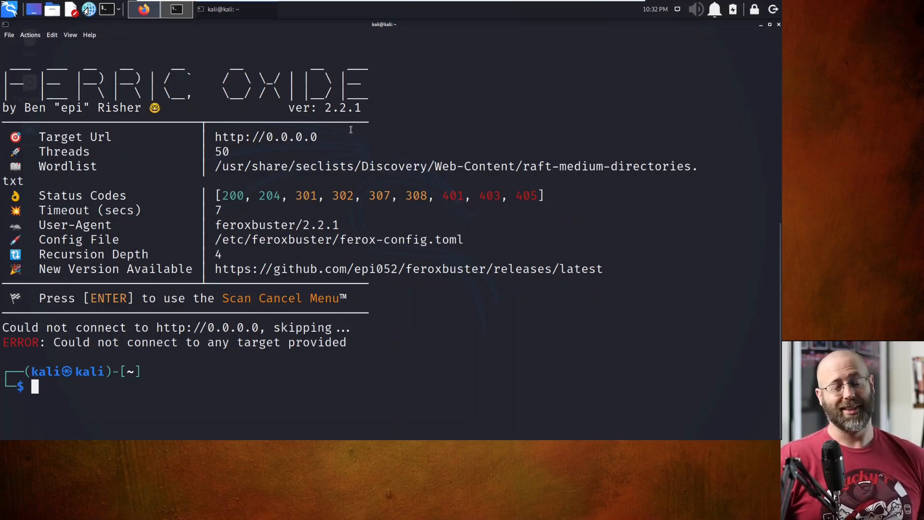
{"action": "mouse_move", "coordinate": [157, 42]}
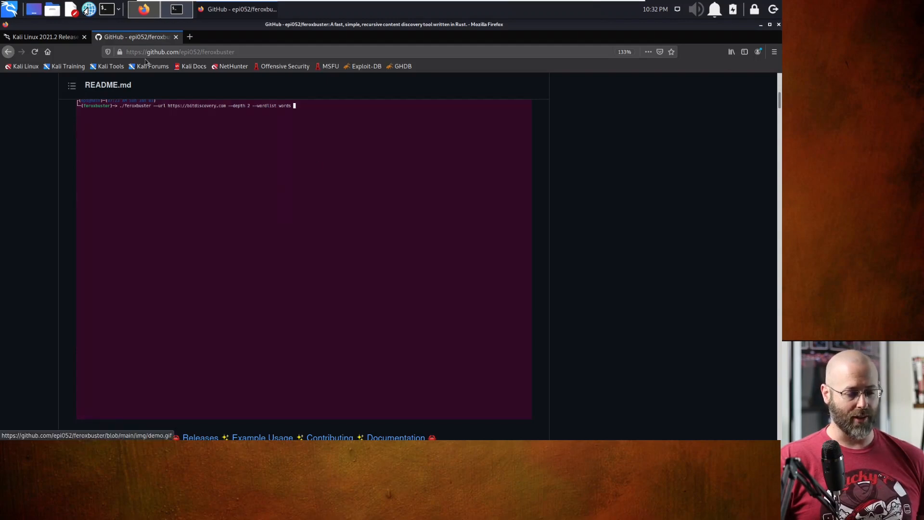
Highlight the VSCode and Kubernetes tool descriptions, then scroll to the code-oss install notes.
{"action": "left_click", "coordinate": [42, 36]}
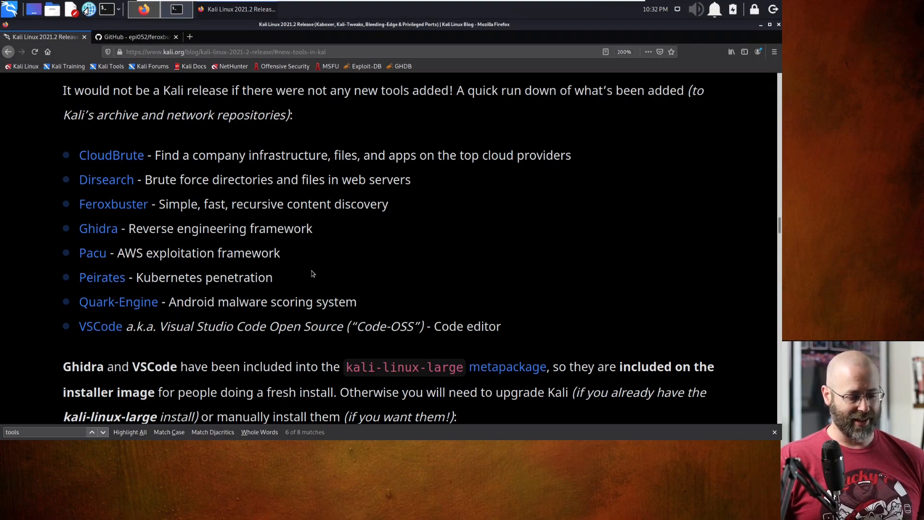
{"action": "left_click_drag", "start_coordinate": [169, 326], "coordinate": [338, 326]}
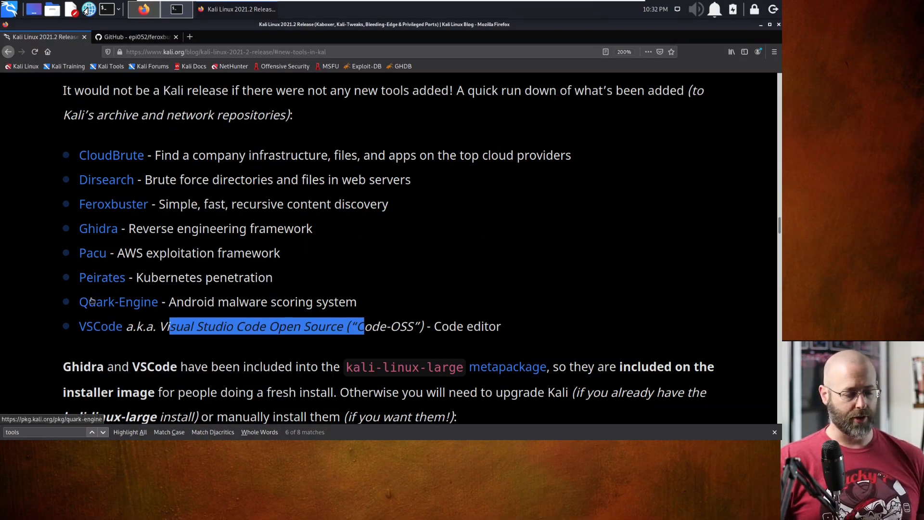
{"action": "left_click_drag", "start_coordinate": [172, 326], "coordinate": [315, 301]}
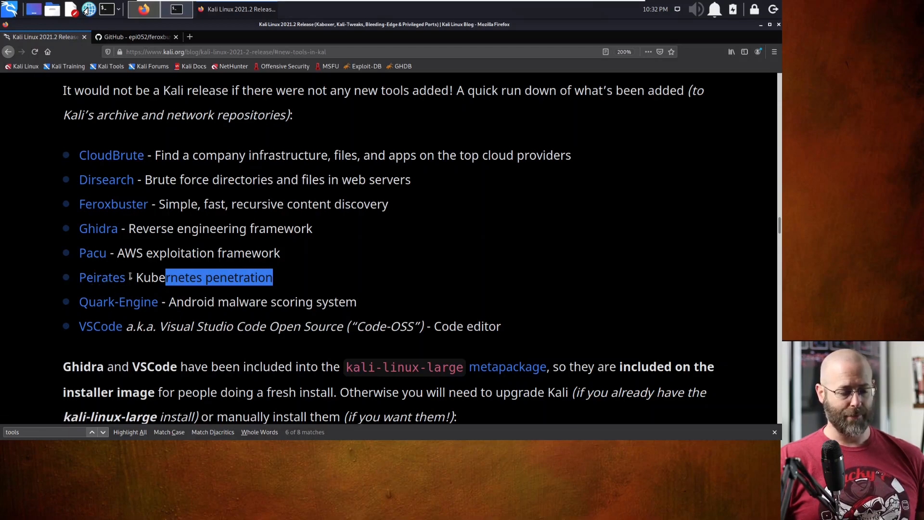
{"action": "left_click_drag", "start_coordinate": [165, 277], "coordinate": [244, 252]}
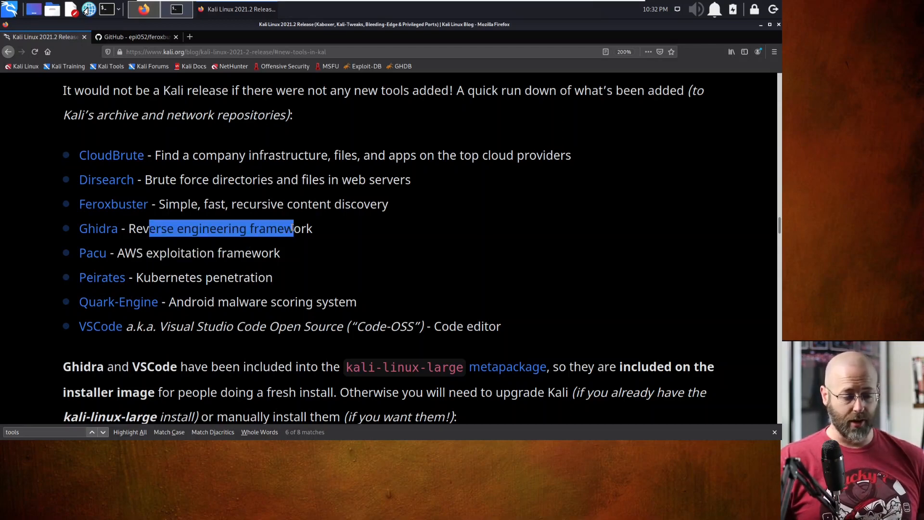
{"action": "mouse_move", "coordinate": [234, 250]}
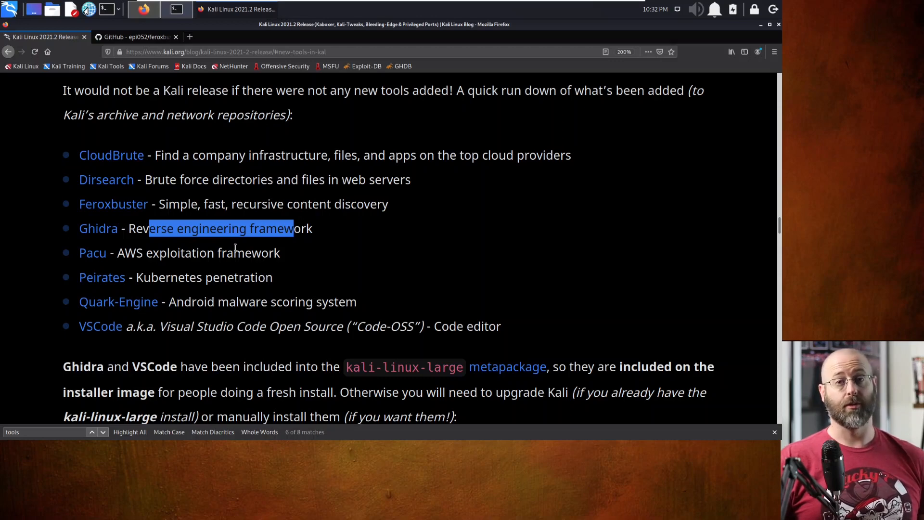
{"action": "mouse_move", "coordinate": [345, 260]}
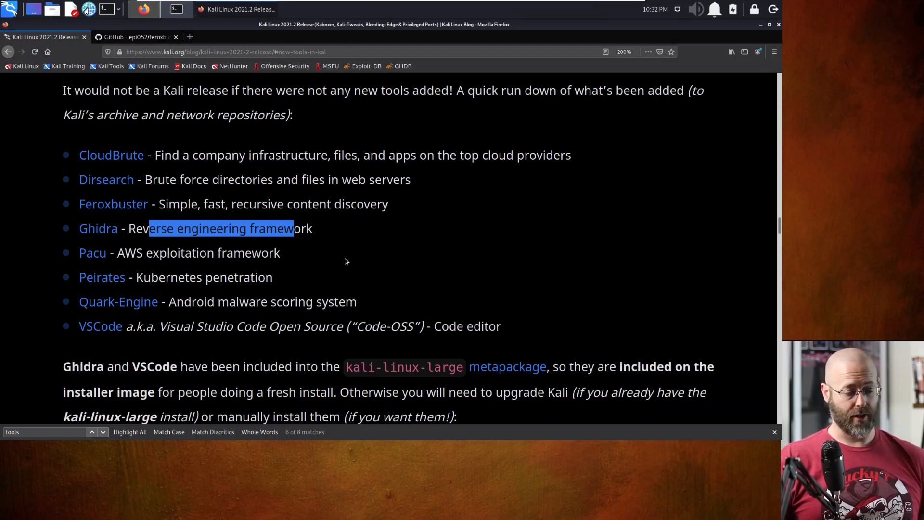
{"action": "scroll", "scroll_direction": "down", "scroll_amount": 3}
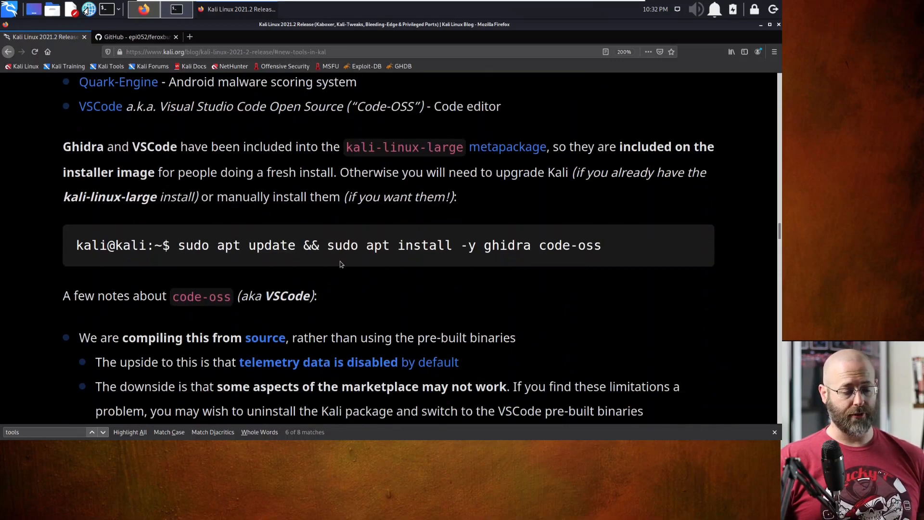
{"action": "scroll", "scroll_direction": "down", "scroll_amount": 3}
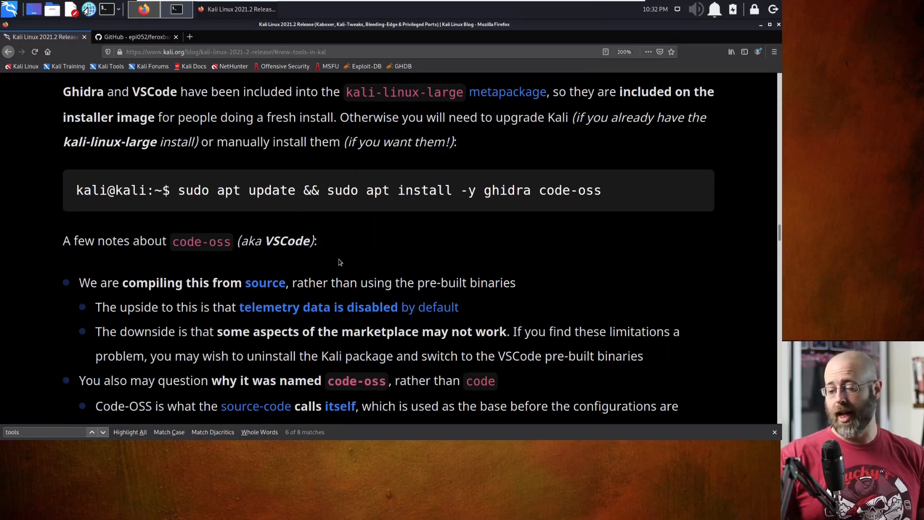
{"action": "mouse_move", "coordinate": [283, 413]}
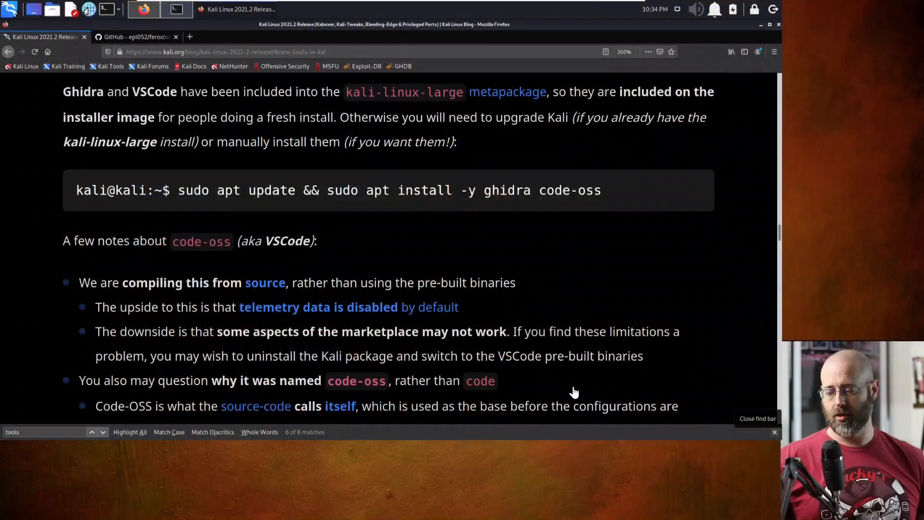
{"action": "mouse_move", "coordinate": [318, 289]}
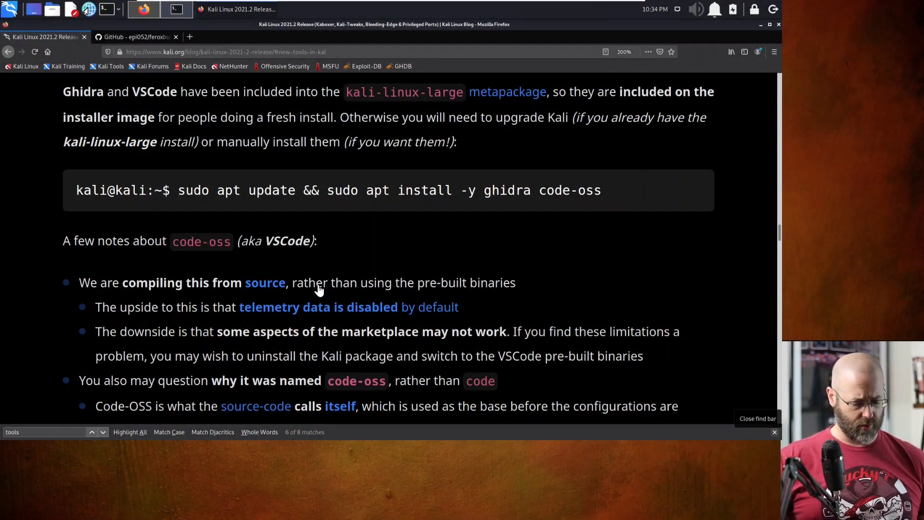
{"action": "mouse_move", "coordinate": [50, 412]}
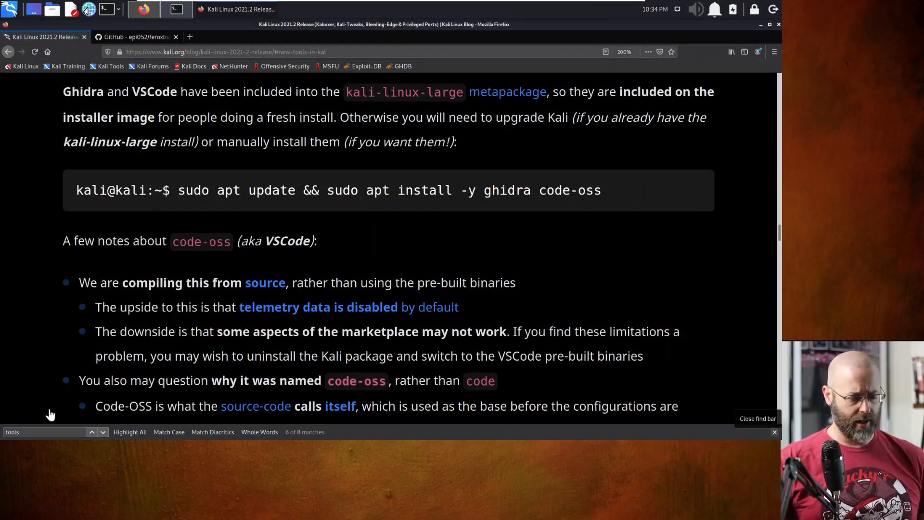
Search the page for 'privile' and jump to the Disabled Privileged Ports section.
{"action": "left_click", "coordinate": [45, 431]}
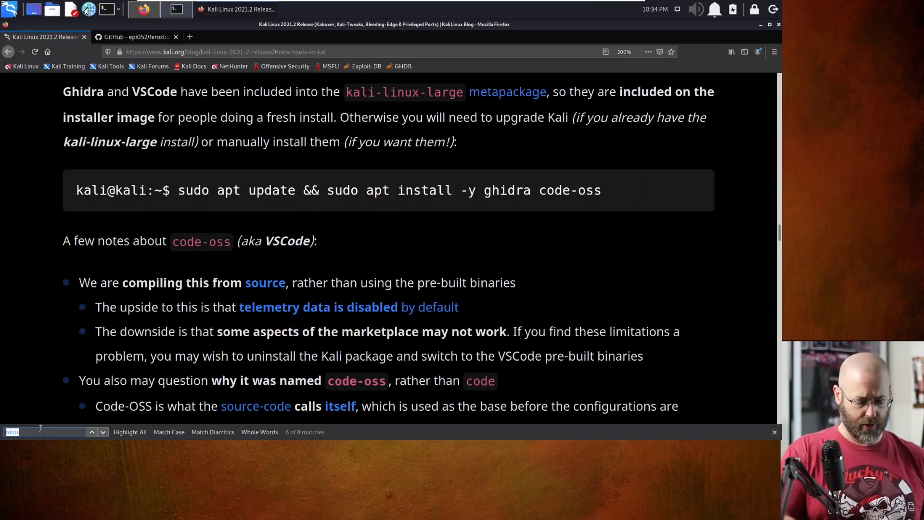
{"action": "type", "text": "privile"}
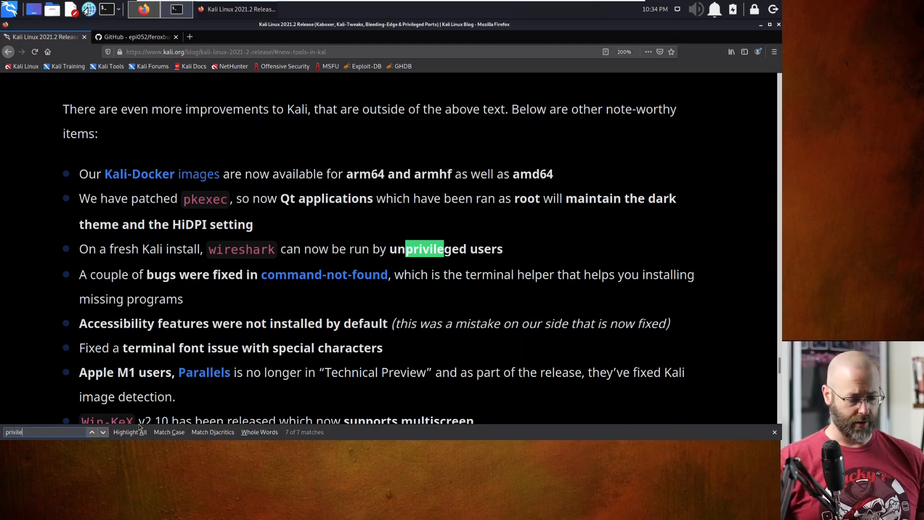
{"action": "left_click", "coordinate": [92, 431]}
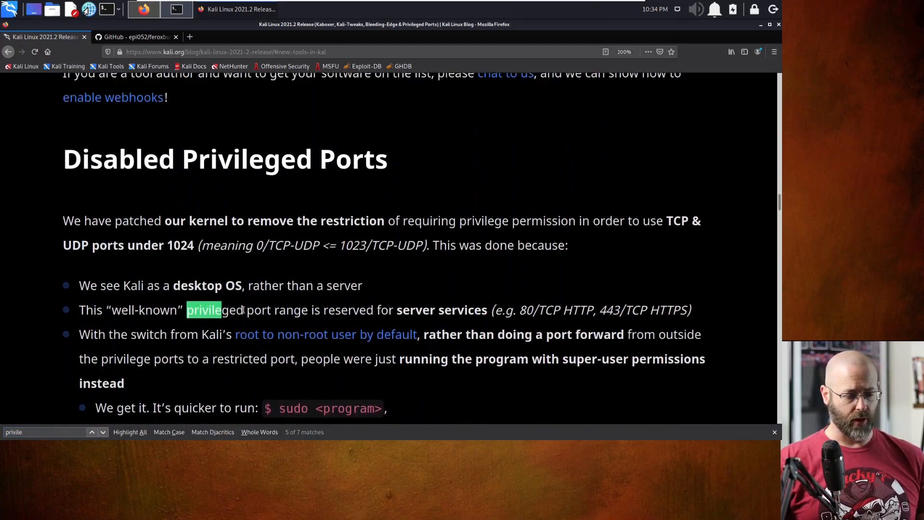
Read down through the privileged ports section, then bring the feroxbuster terminal forward.
{"action": "scroll", "scroll_direction": "down", "scroll_amount": 3}
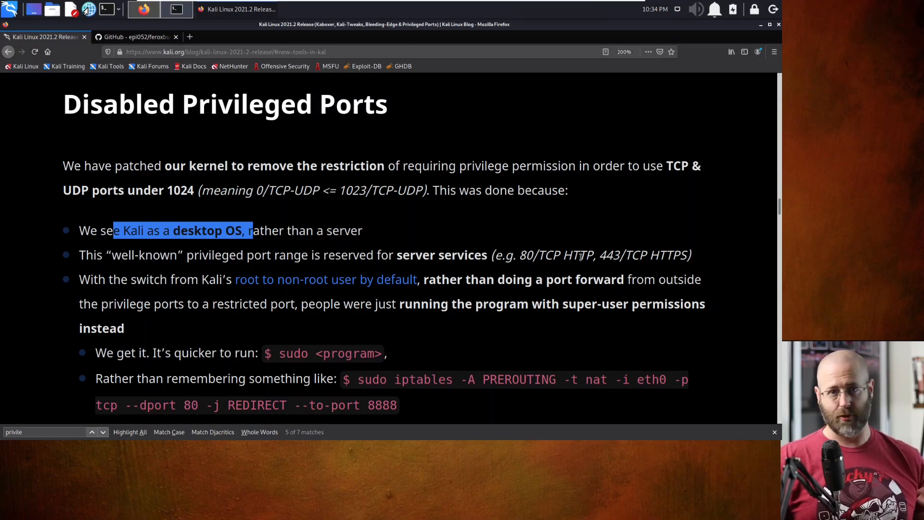
{"action": "mouse_move", "coordinate": [393, 278]}
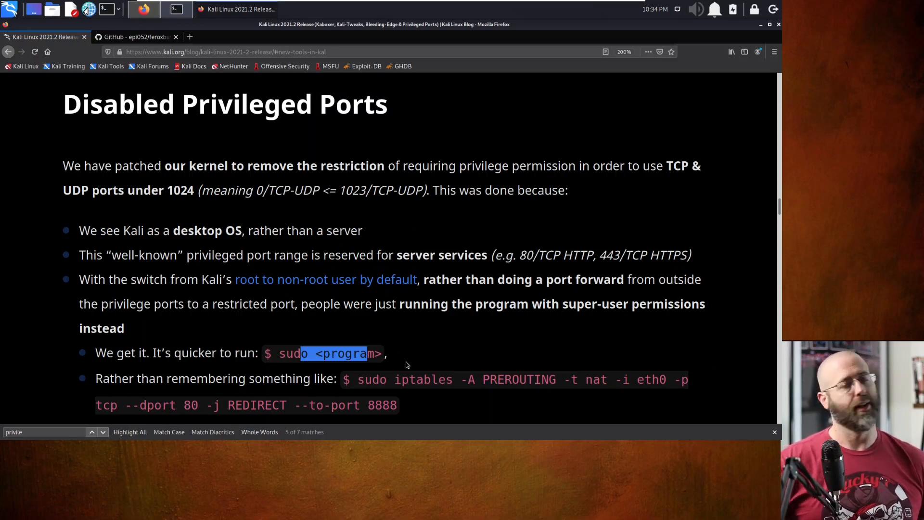
{"action": "mouse_move", "coordinate": [427, 337]}
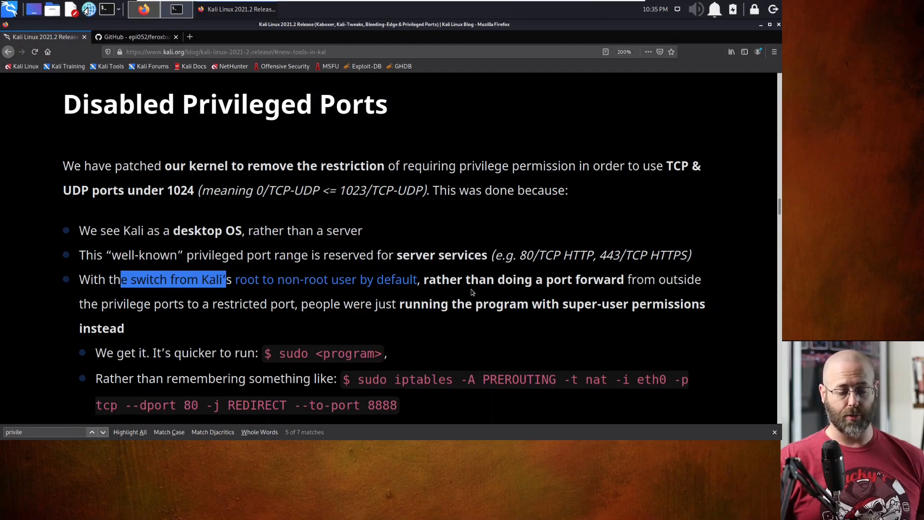
{"action": "mouse_move", "coordinate": [310, 328]}
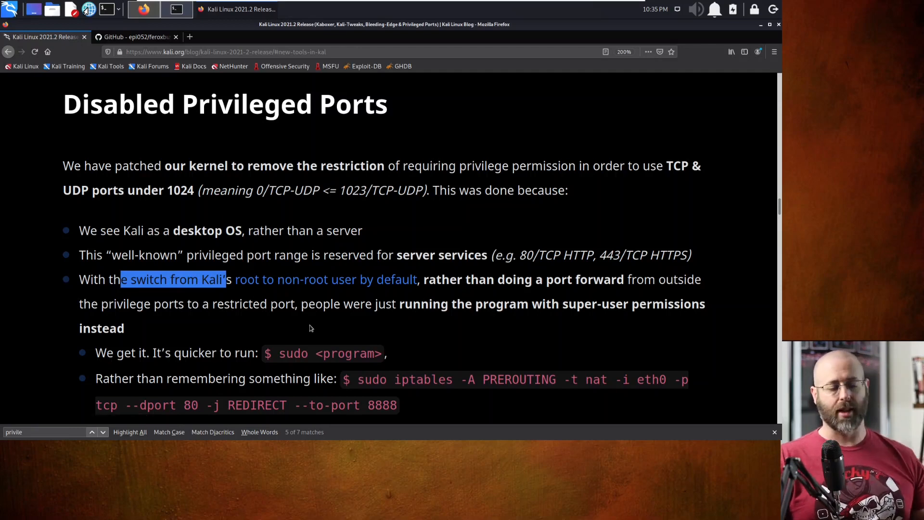
{"action": "scroll", "scroll_direction": "down", "scroll_amount": 3}
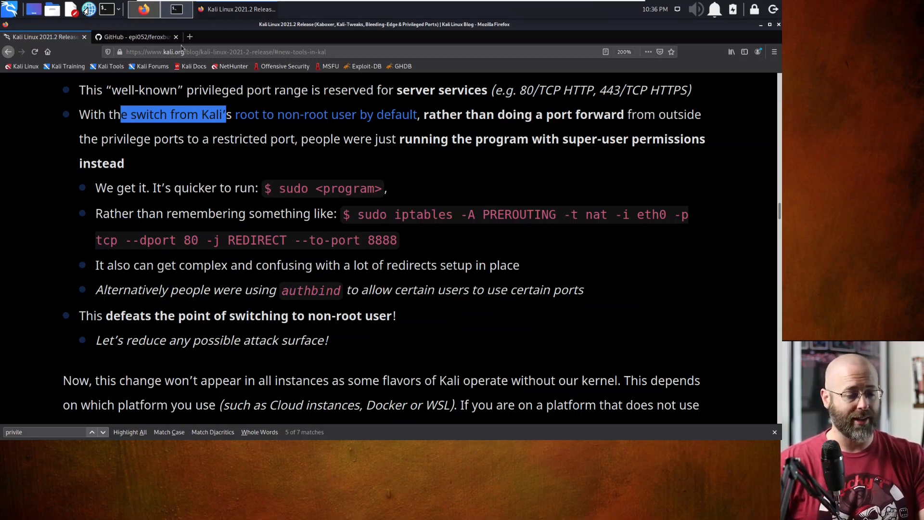
{"action": "left_click", "coordinate": [174, 9]}
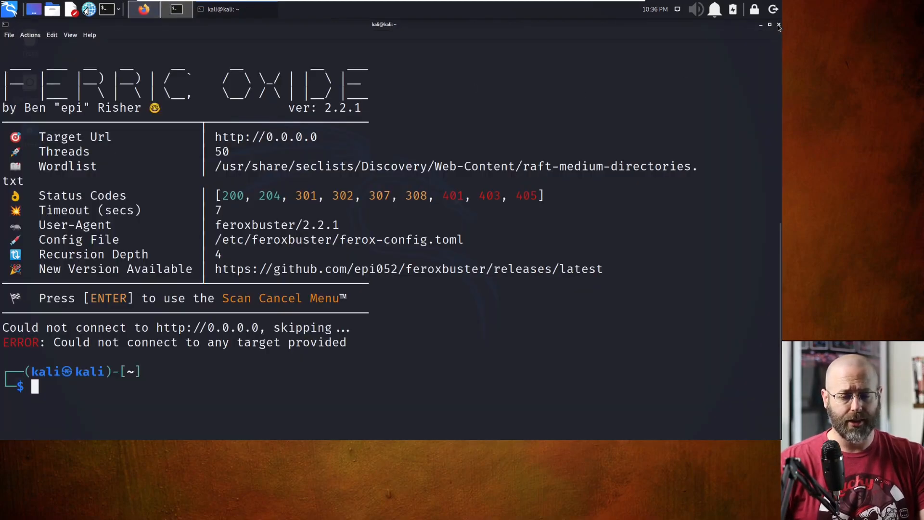
Close the feroxbuster terminal, authenticate a root terminal with the password, then close it.
{"action": "left_click", "coordinate": [778, 24]}
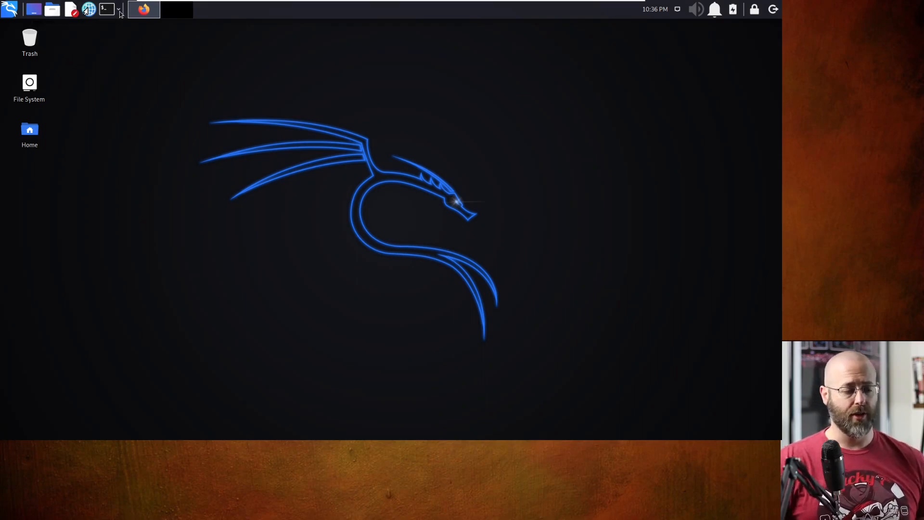
{"action": "mouse_move", "coordinate": [105, 10]}
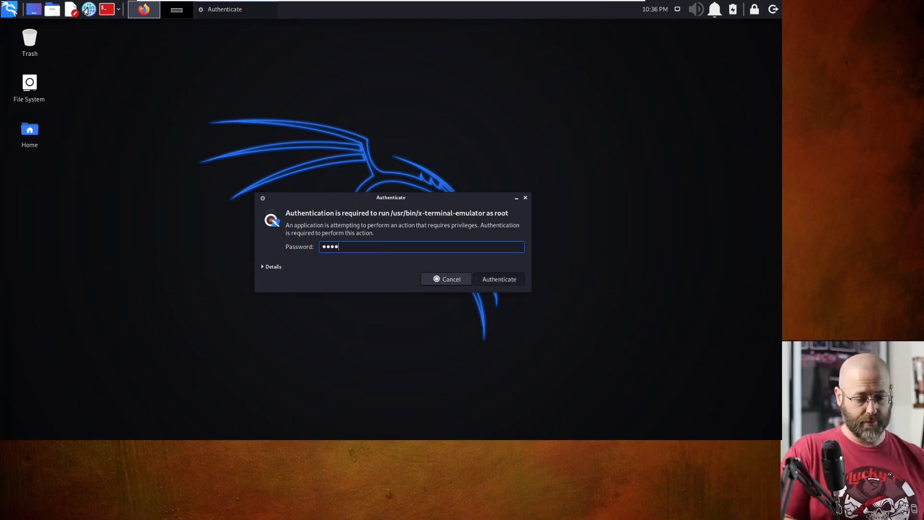
{"action": "left_click", "coordinate": [498, 278]}
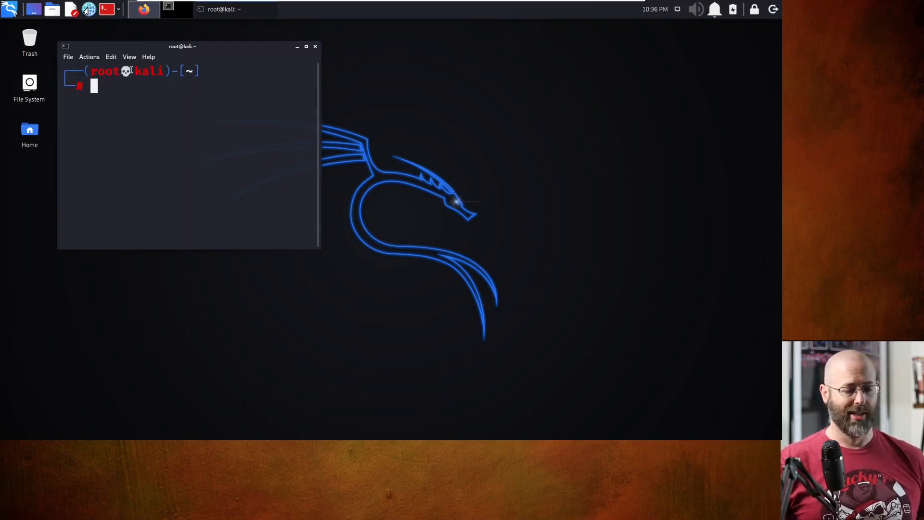
{"action": "mouse_move", "coordinate": [131, 120]}
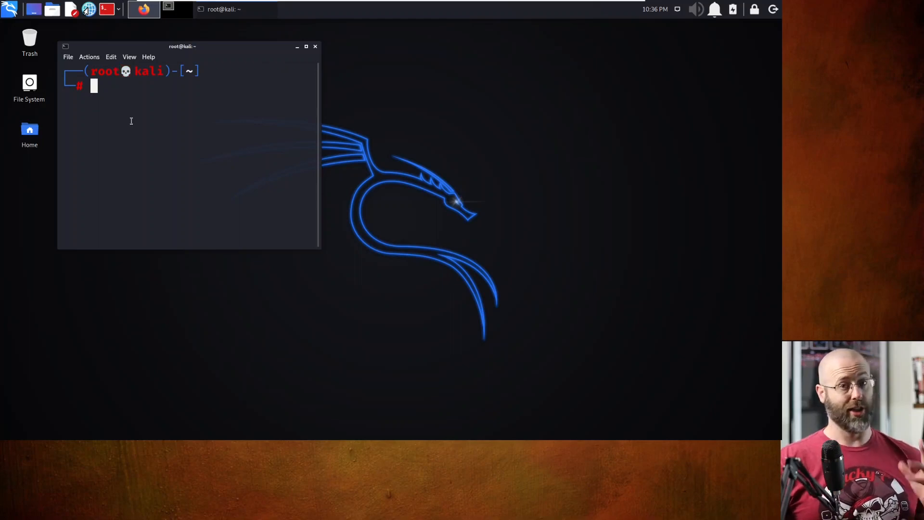
{"action": "mouse_move", "coordinate": [203, 112]}
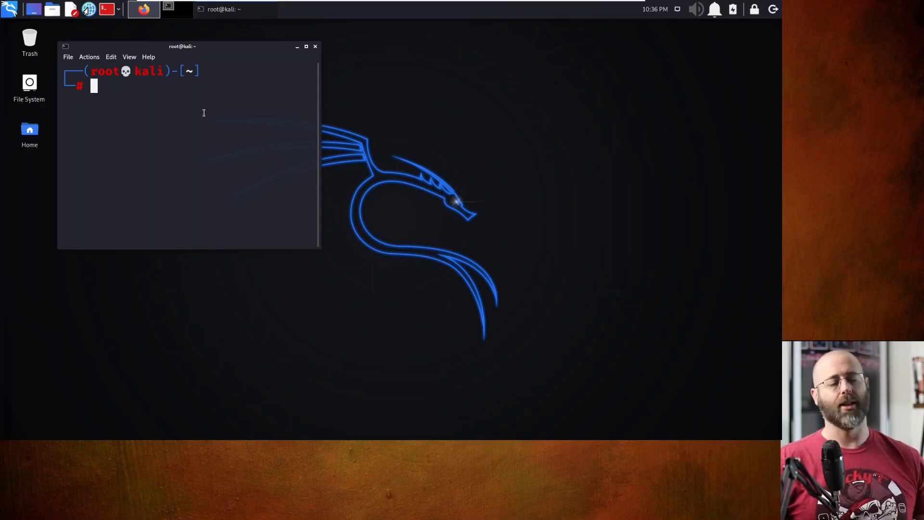
{"action": "left_click", "coordinate": [297, 47]}
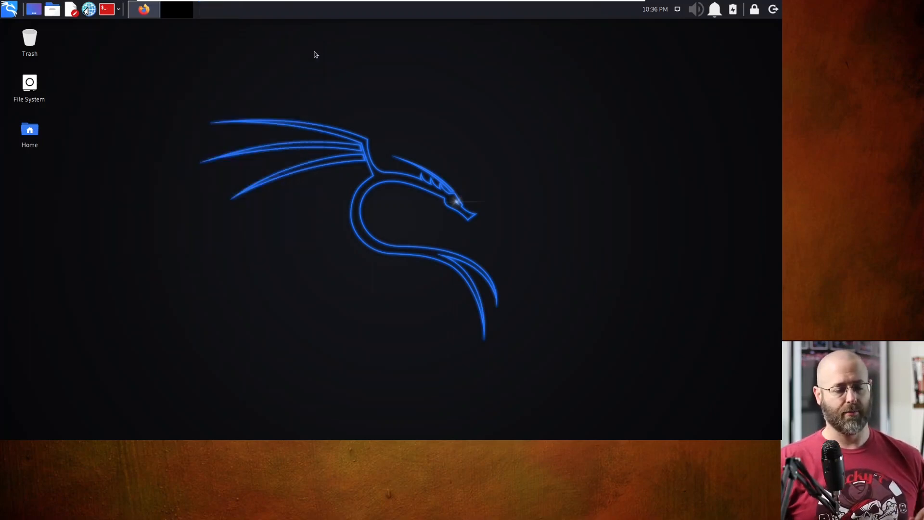
Bring the Kali 2021.2 release post in Firefox back to the front.
{"action": "left_click", "coordinate": [142, 10]}
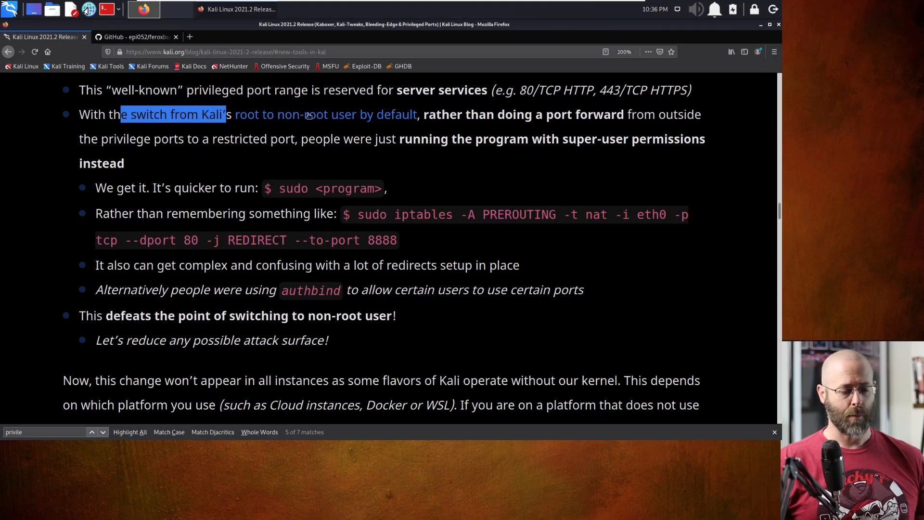
{"action": "mouse_move", "coordinate": [530, 283]}
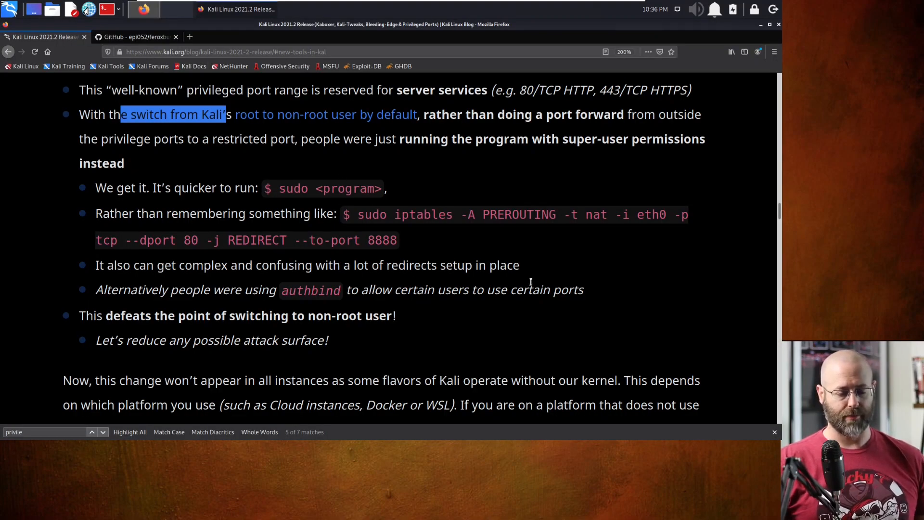